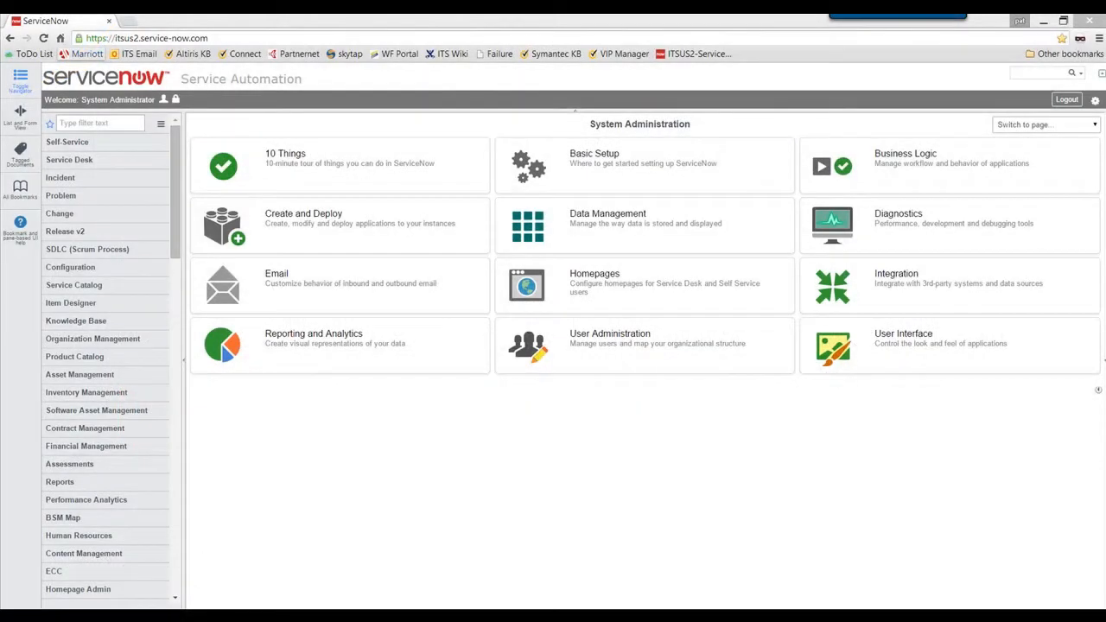
# Filter the navigator by 'computer' and open the Computers list showing win7pro32.
pyautogui.click(99, 123)
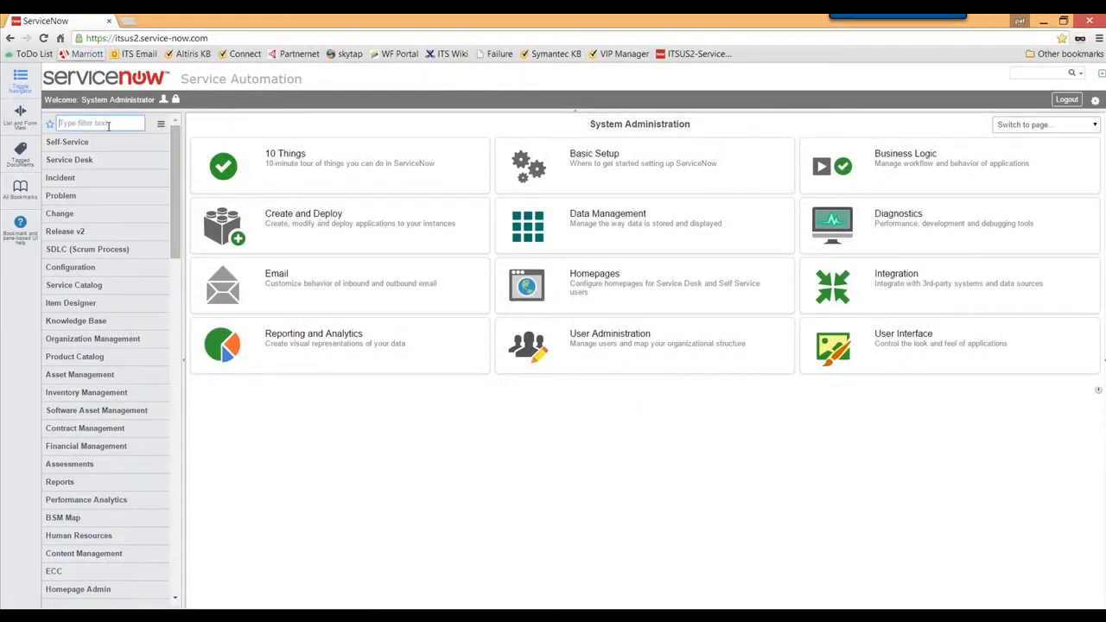
pyautogui.write('computer')
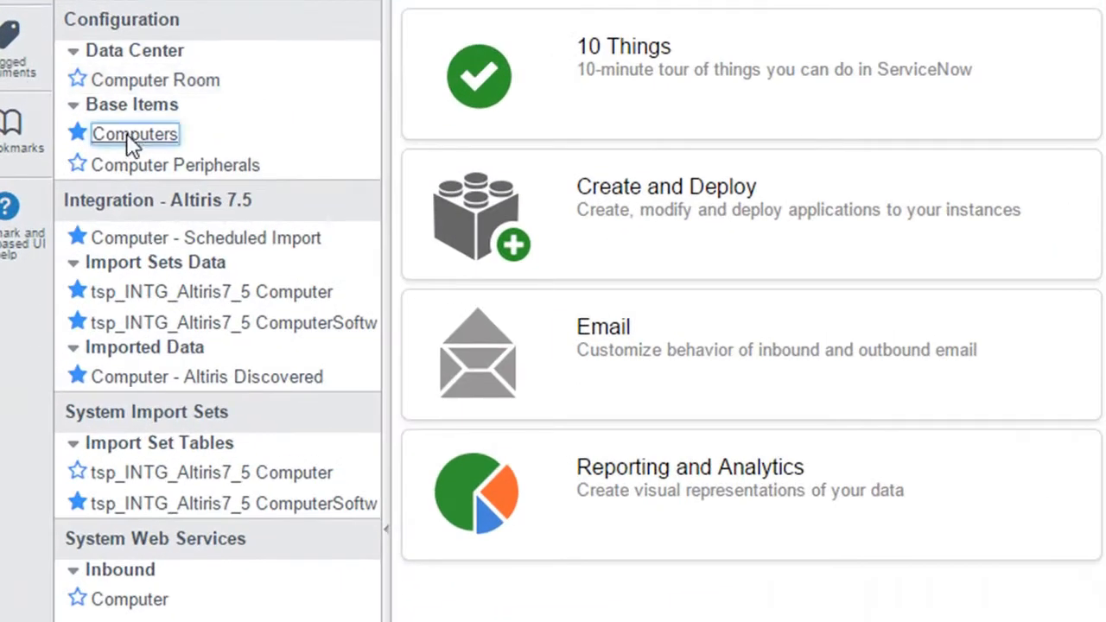
pyautogui.click(134, 134)
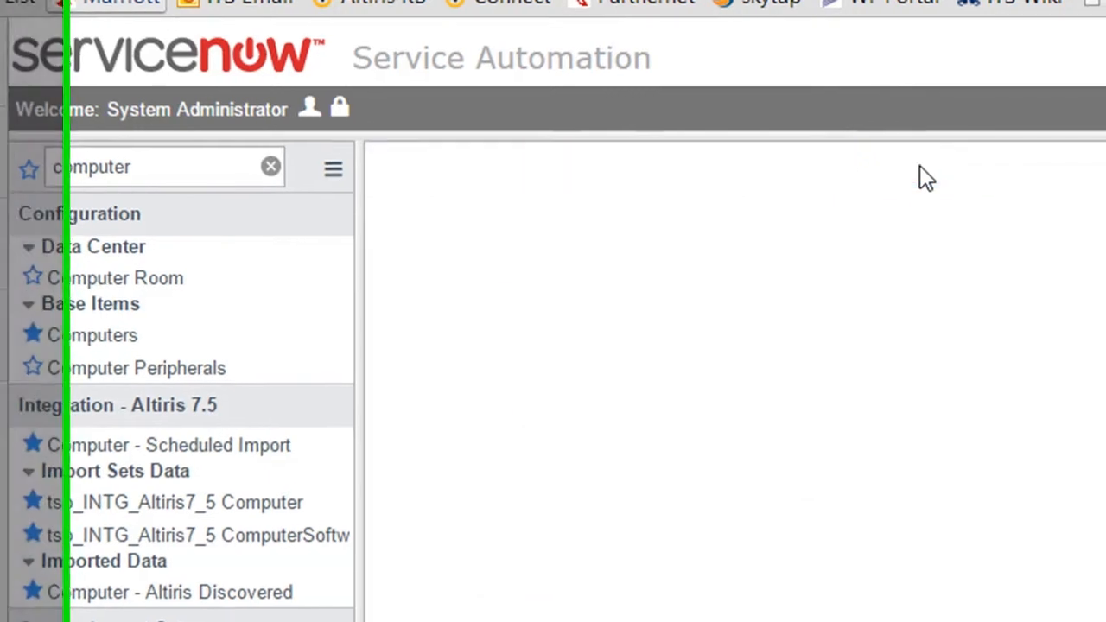
pyautogui.click(93, 335)
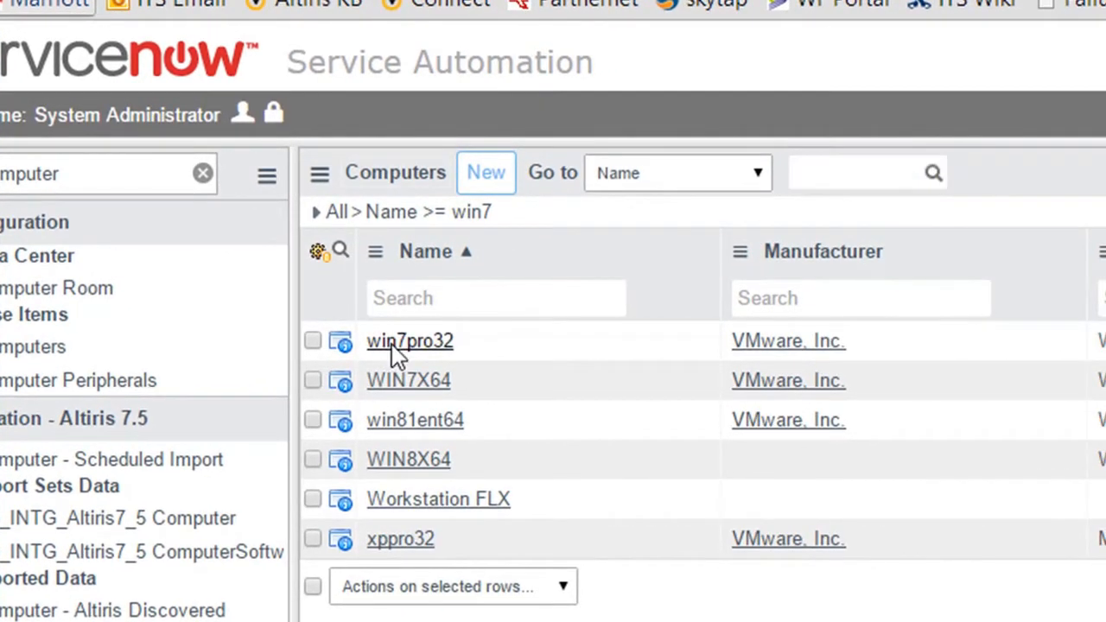
# Open the win7pro32 record and view its Software Installed (22) related list.
pyautogui.click(409, 340)
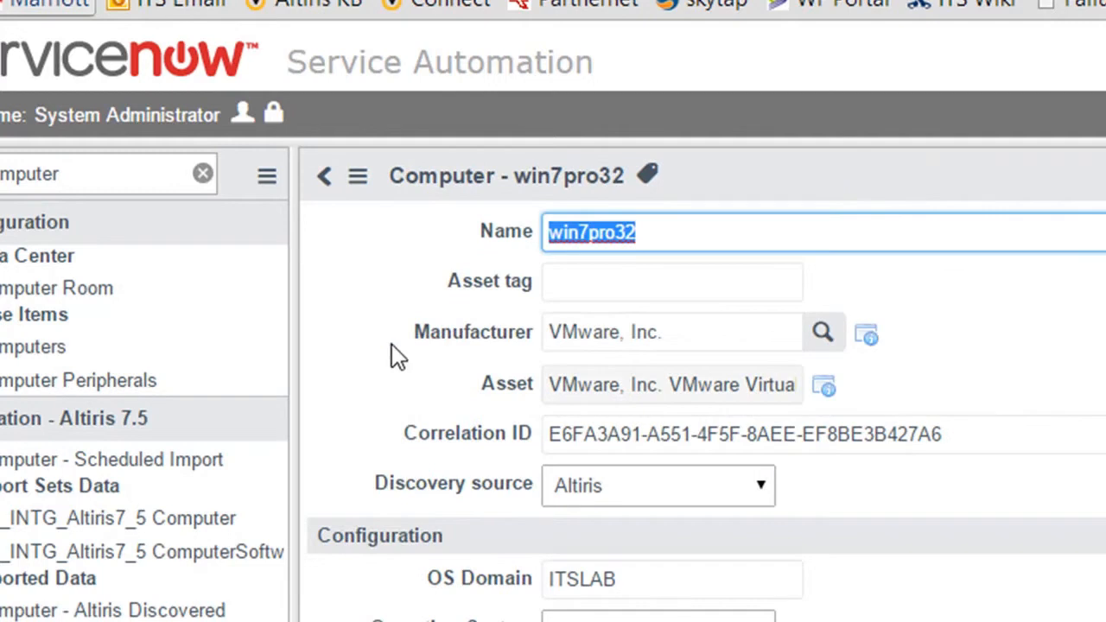
pyautogui.moveTo(512, 287)
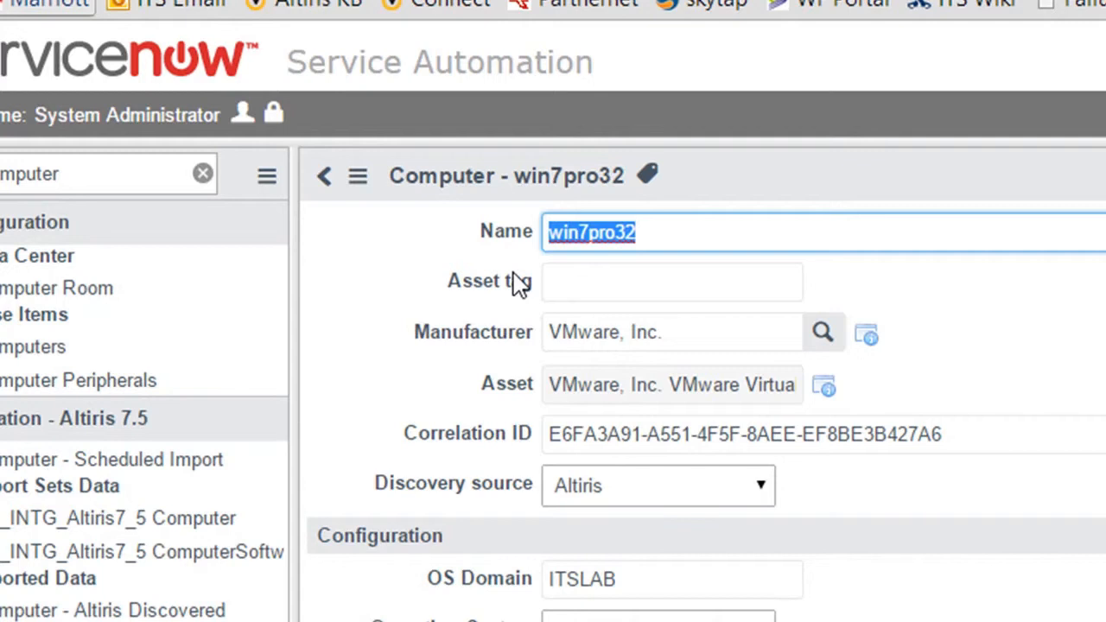
pyautogui.moveTo(390, 334)
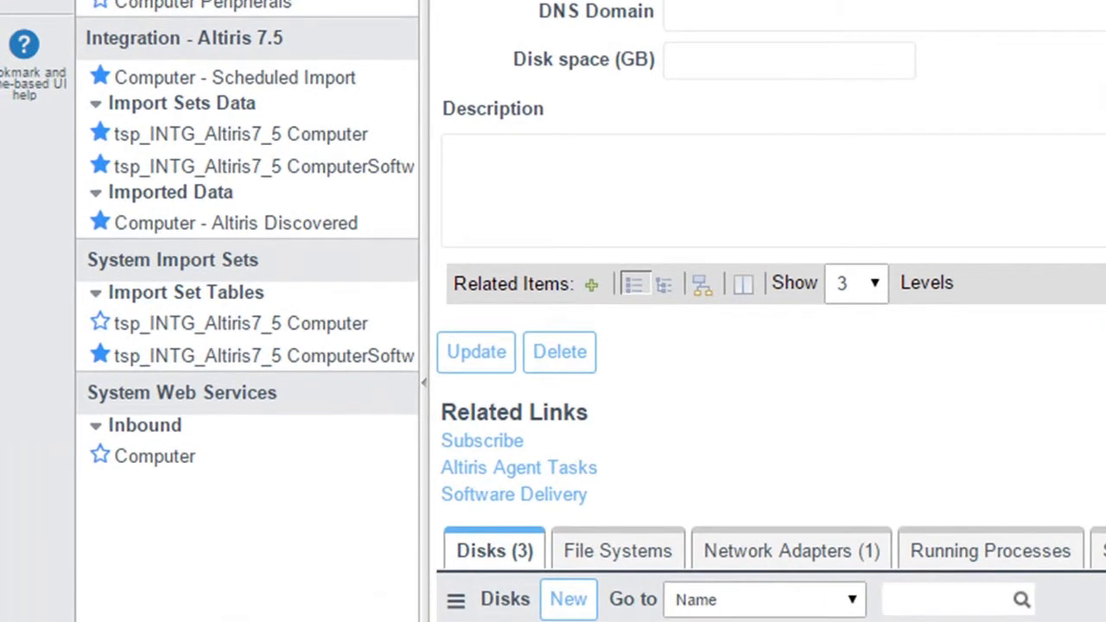
pyautogui.scroll(-3)
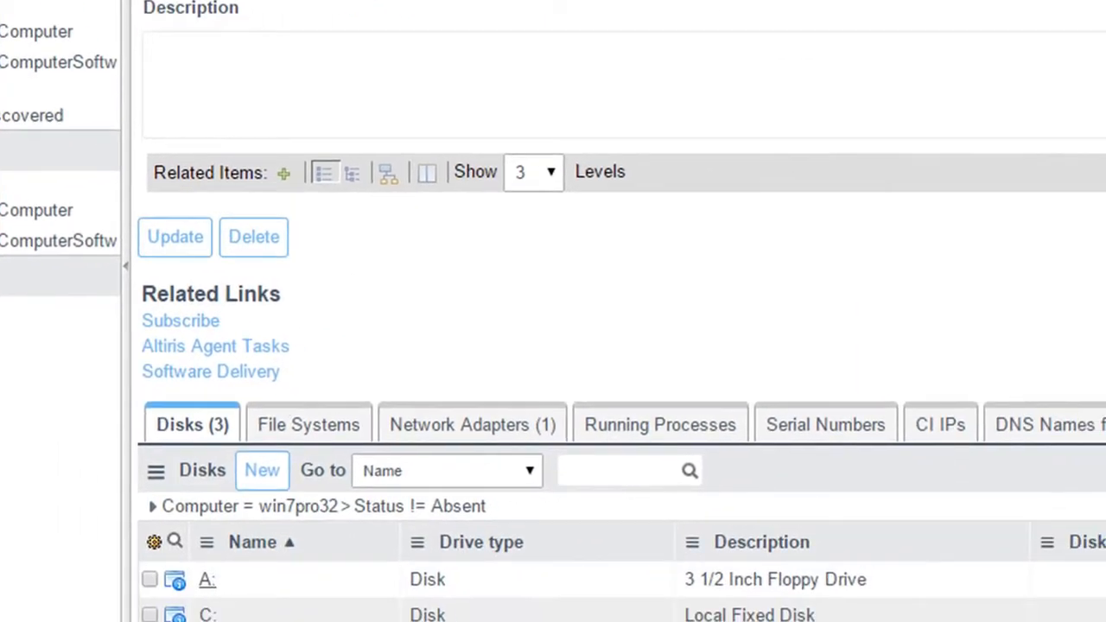
pyautogui.moveTo(703, 536)
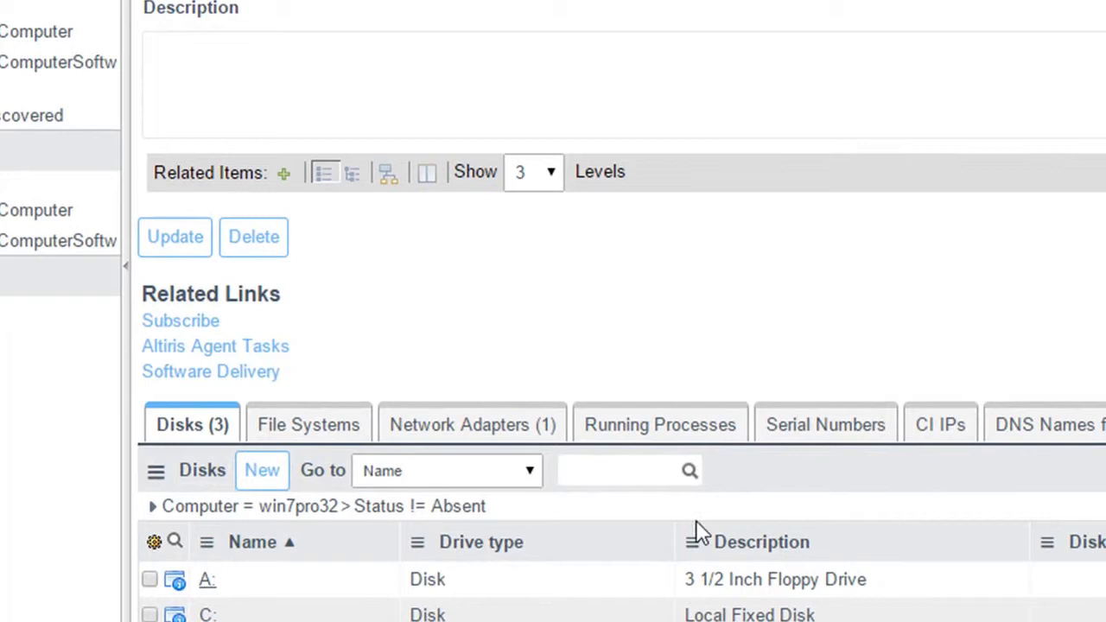
pyautogui.click(472, 423)
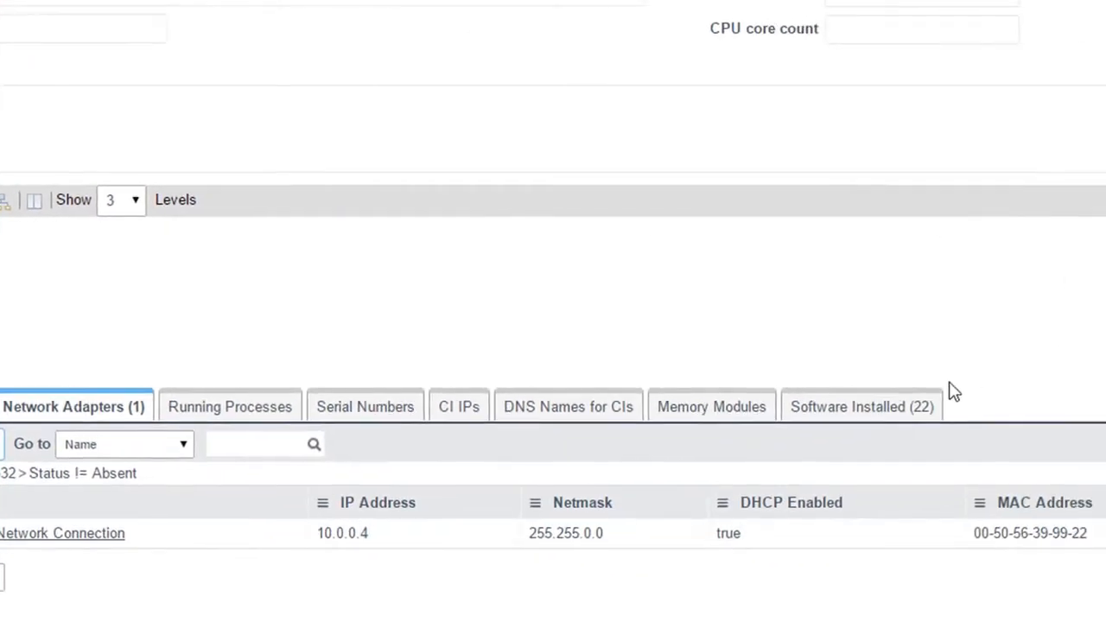
pyautogui.click(860, 407)
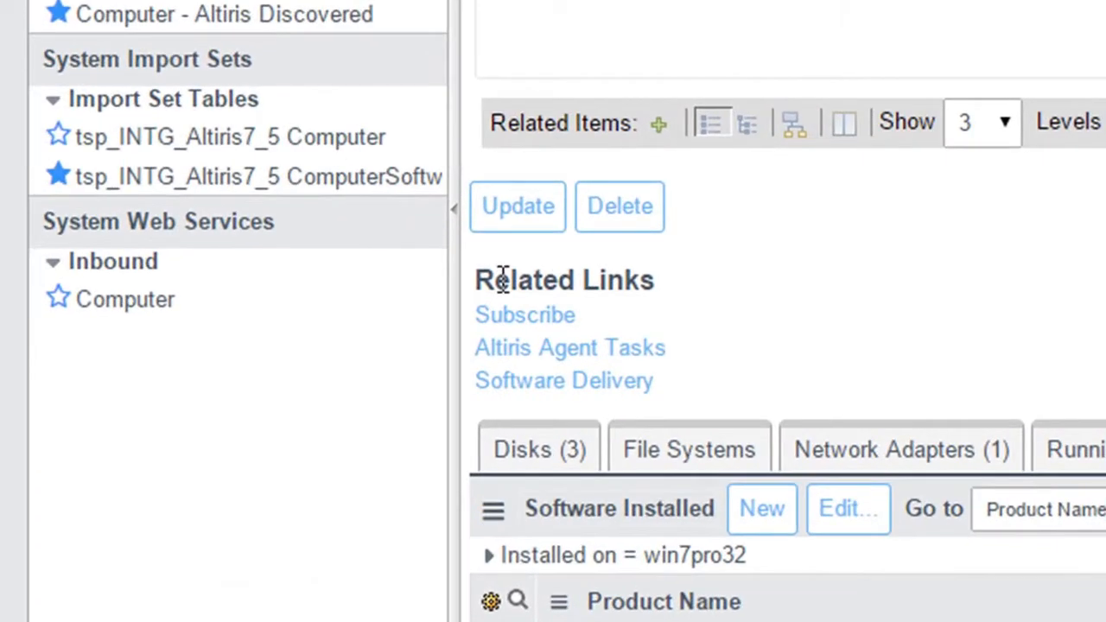
pyautogui.moveTo(532, 350)
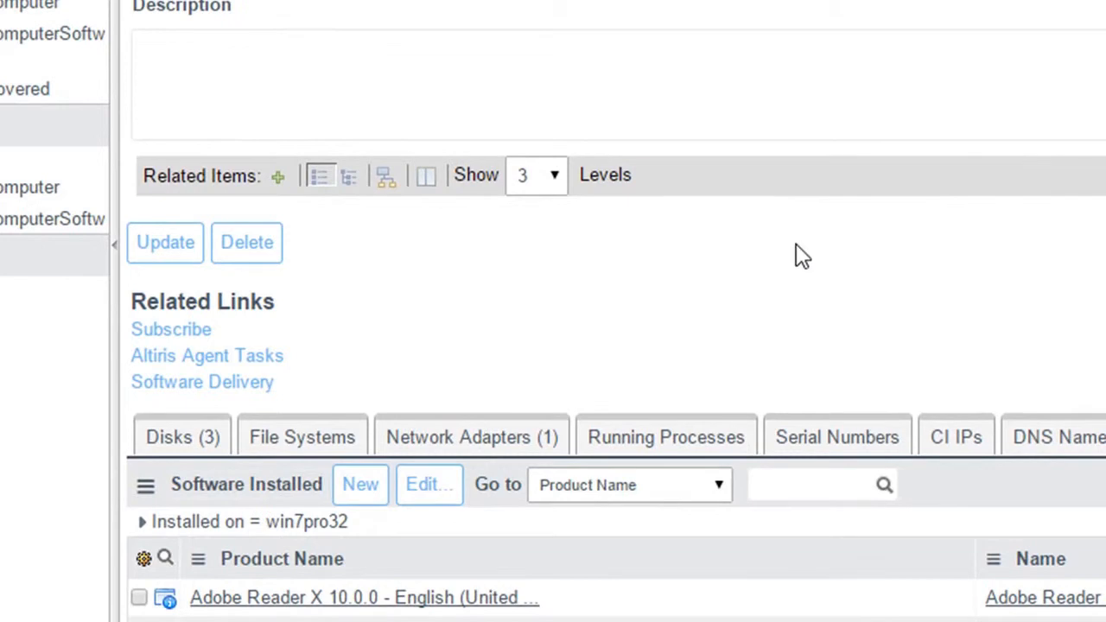
pyautogui.moveTo(421, 376)
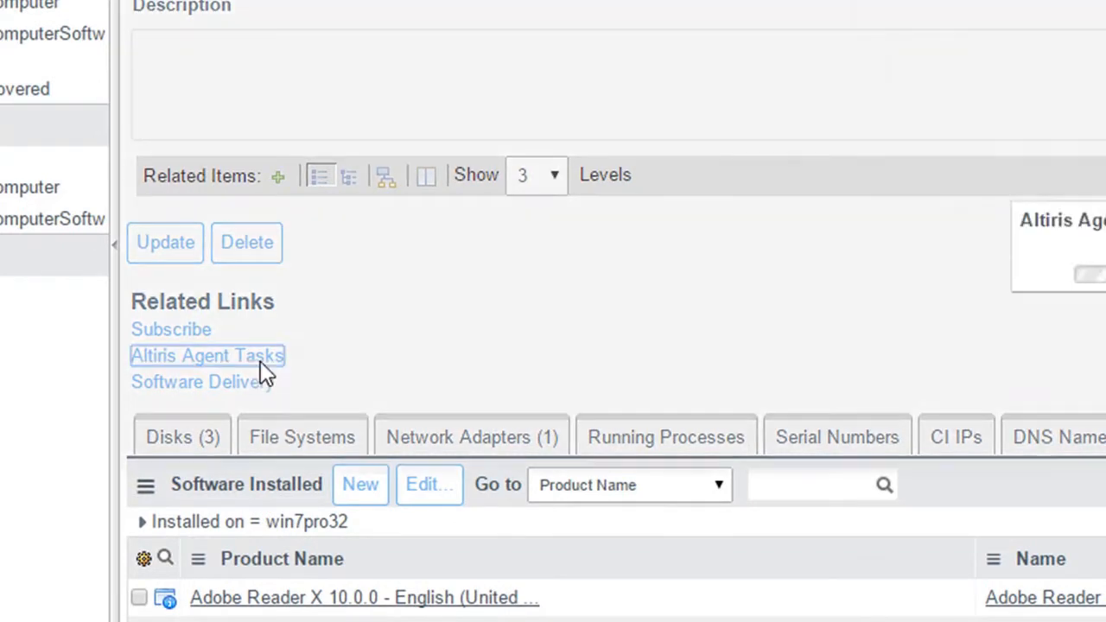
pyautogui.click(207, 355)
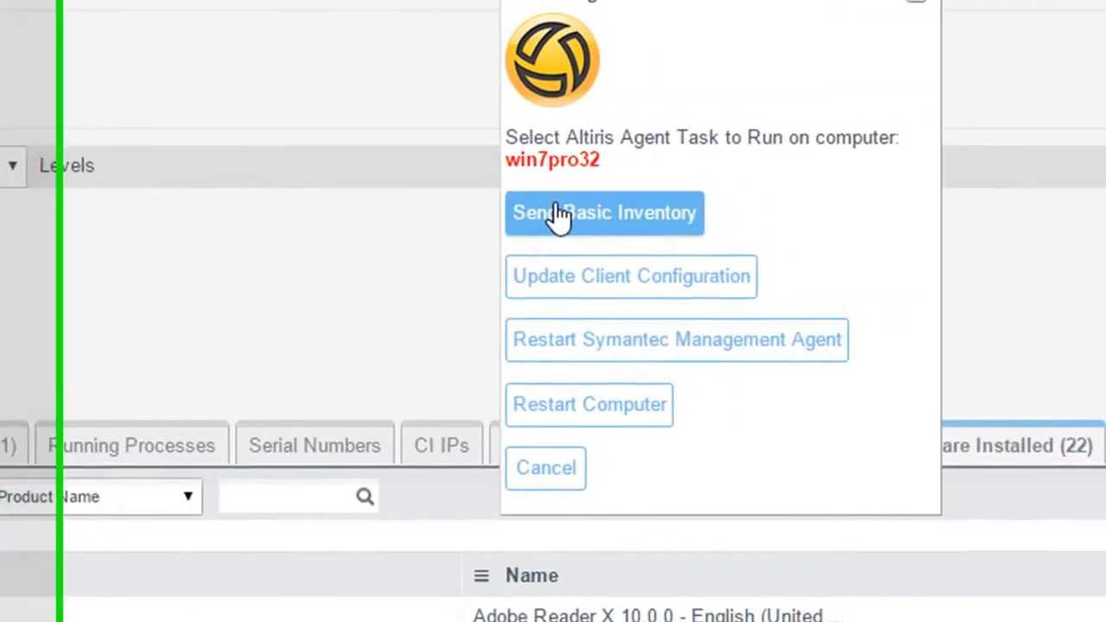
pyautogui.moveTo(580, 421)
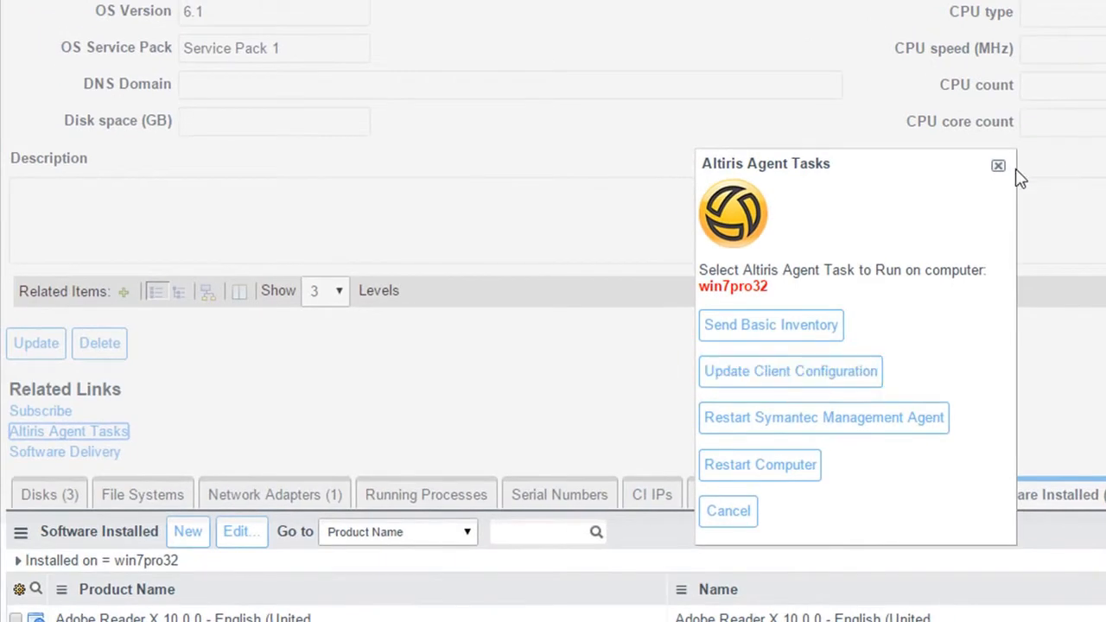
pyautogui.click(996, 164)
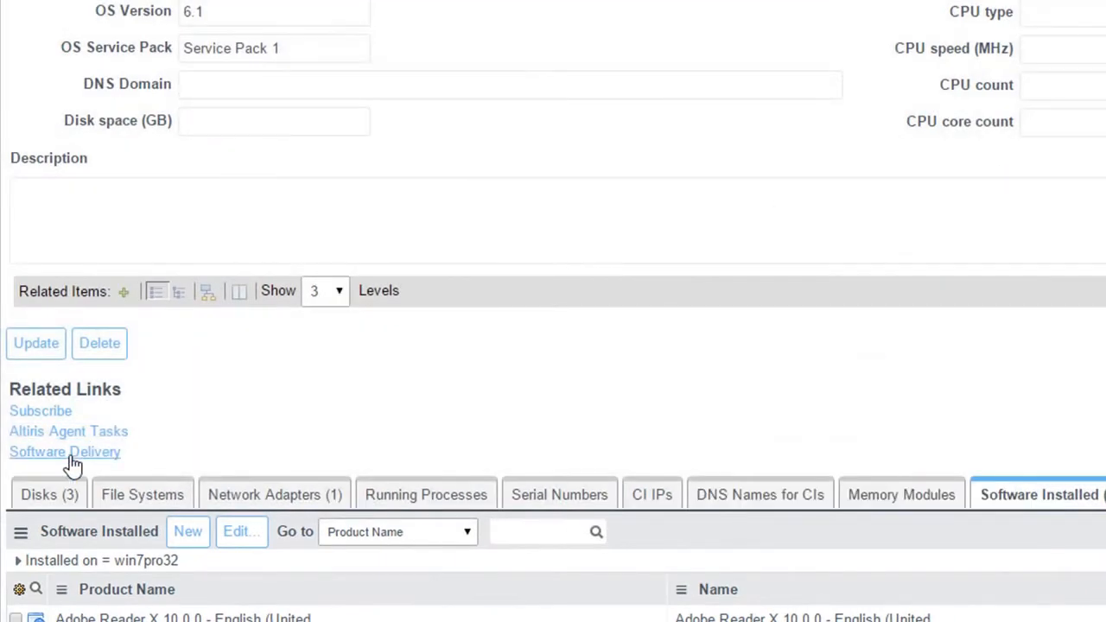
# Deliver the 'Notepad++ Install - ServiceNow Delivery' package to win7pro32 through Software Delivery.
pyautogui.click(64, 452)
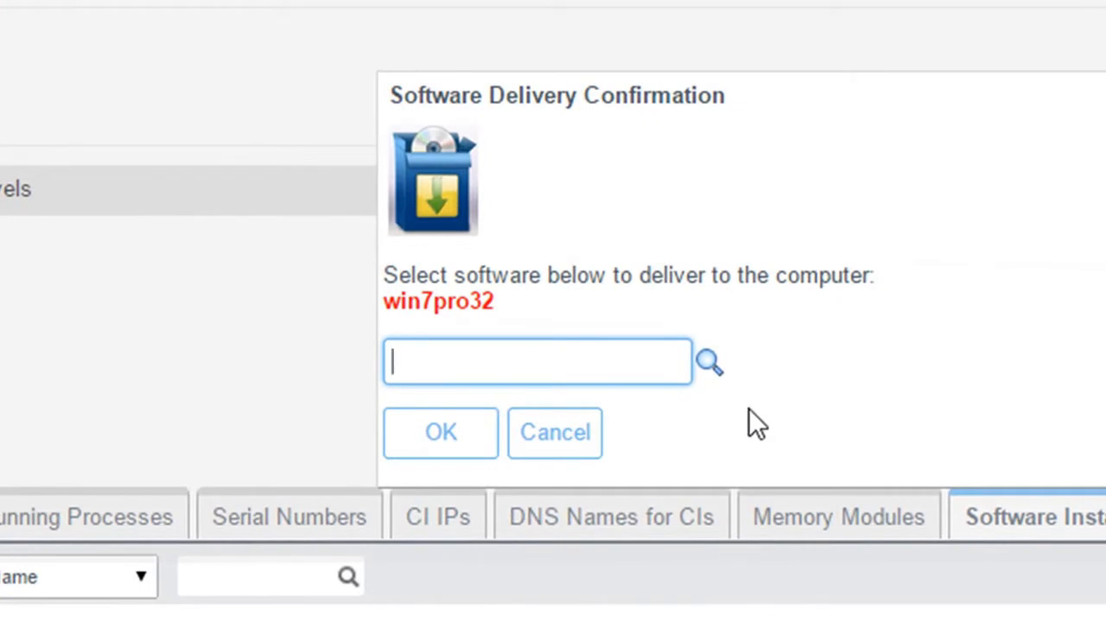
pyautogui.moveTo(765, 344)
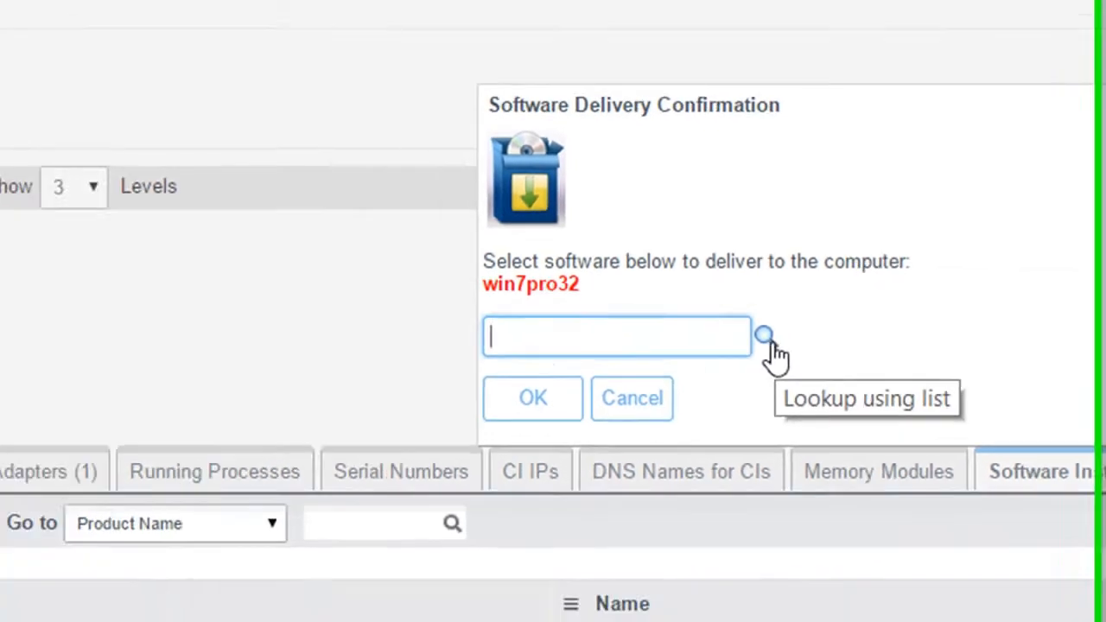
pyautogui.click(766, 336)
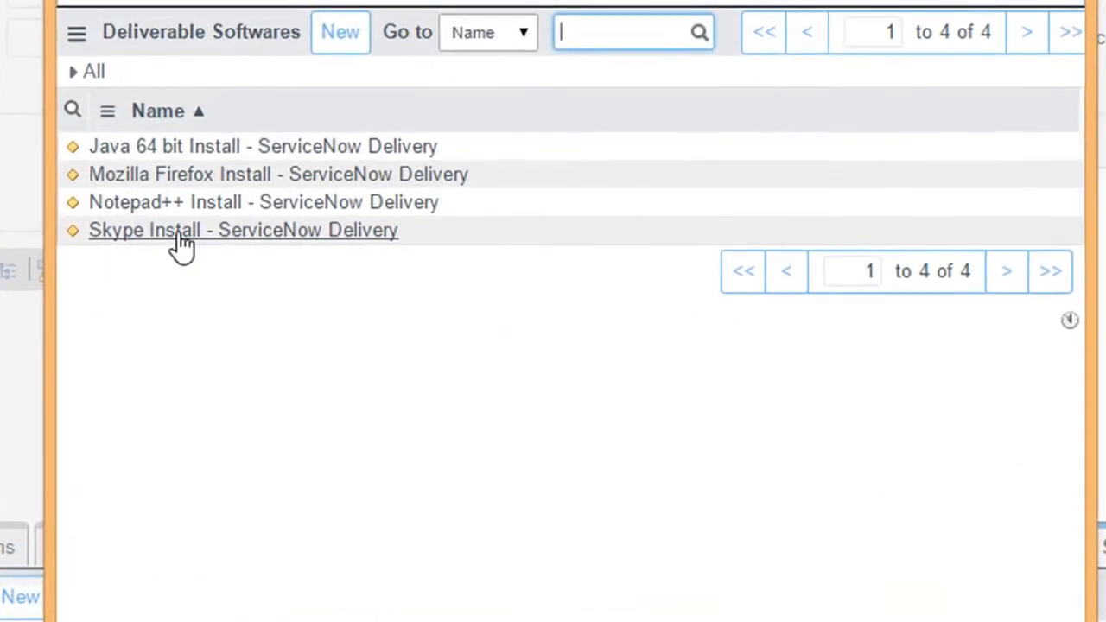
pyautogui.moveTo(102, 213)
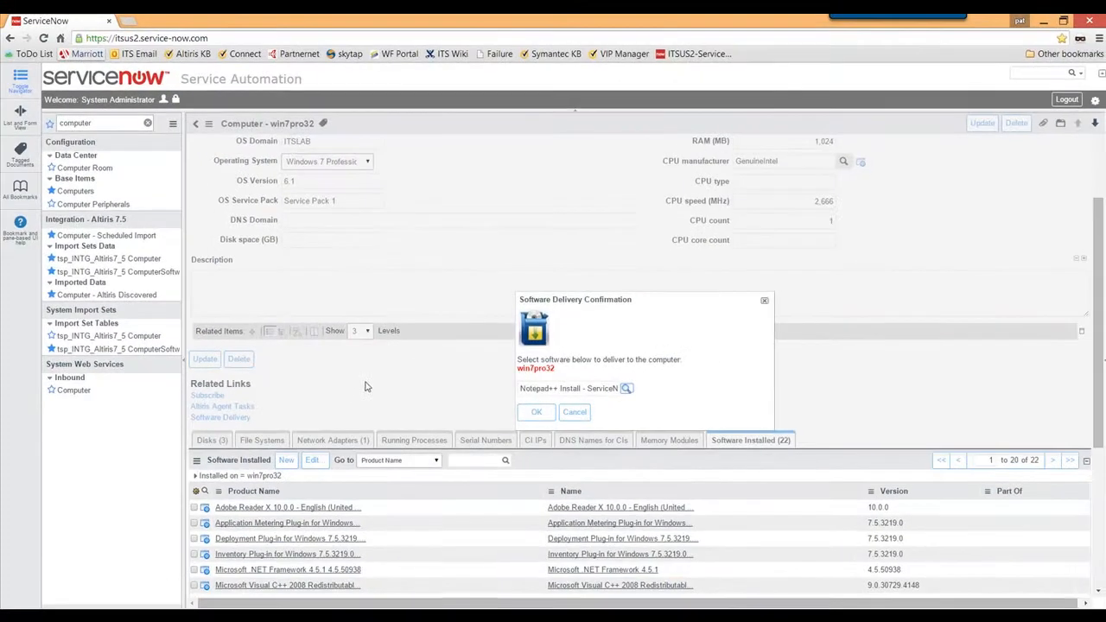
pyautogui.click(536, 412)
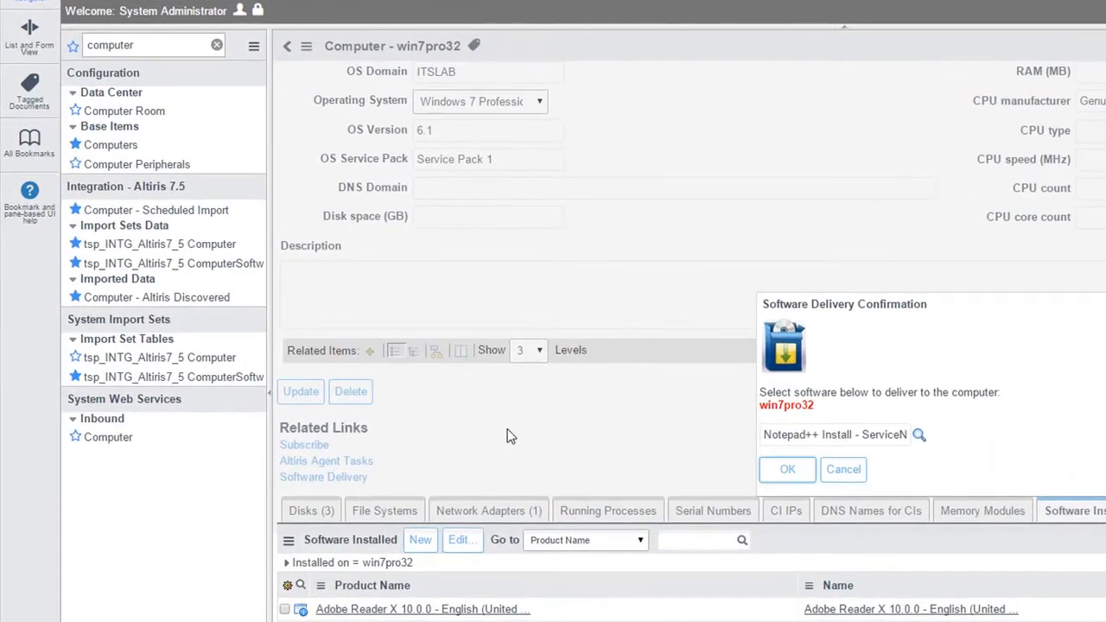
pyautogui.click(787, 470)
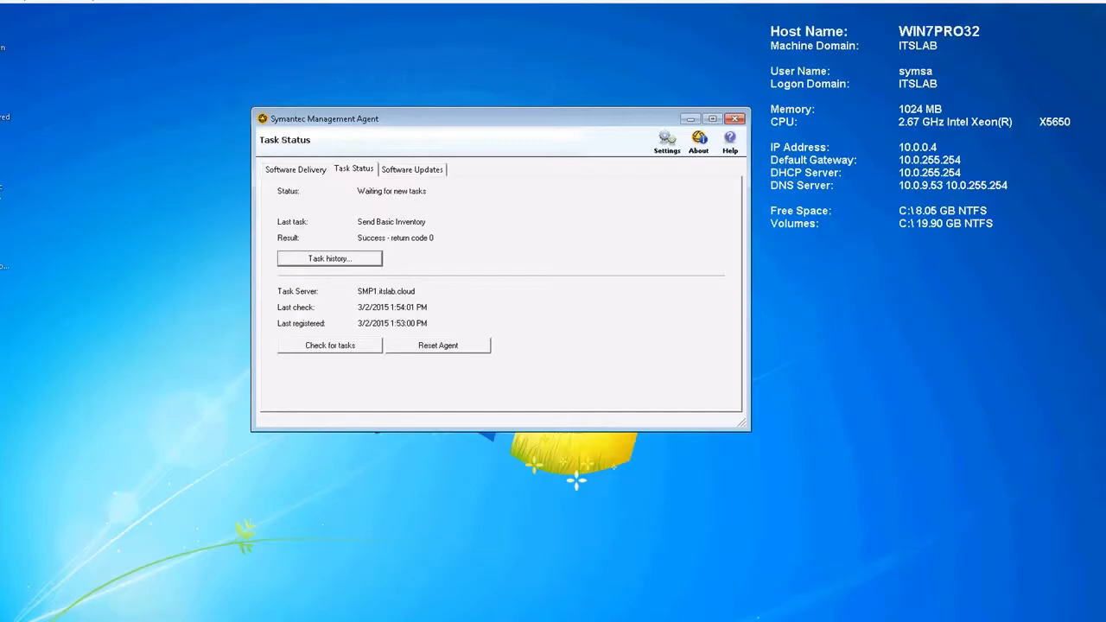
pyautogui.moveTo(441, 276)
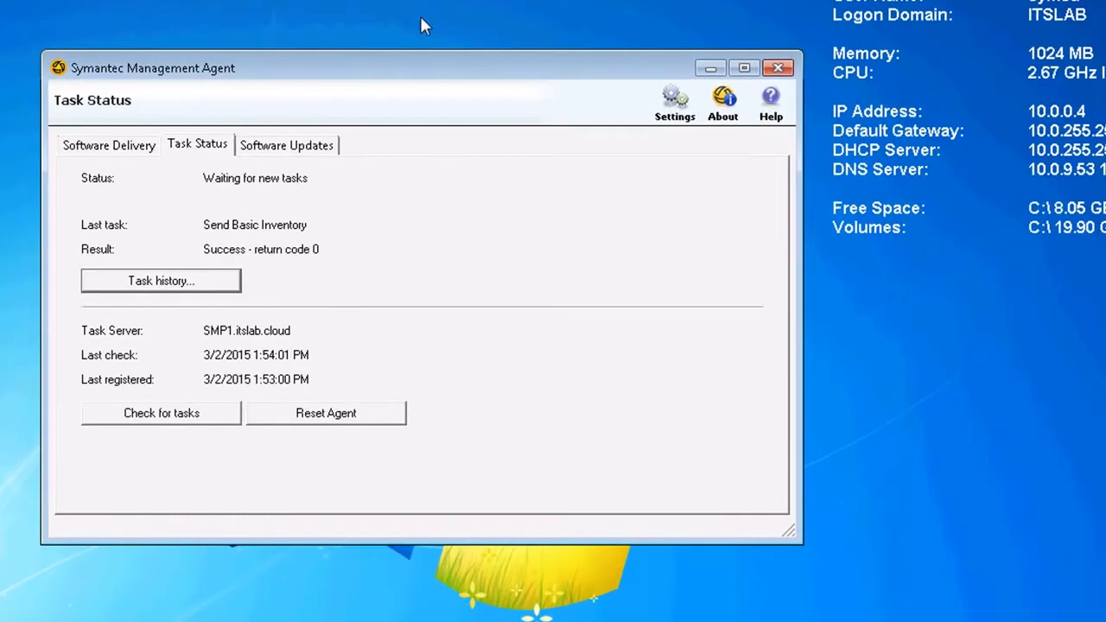
pyautogui.moveTo(667, 384)
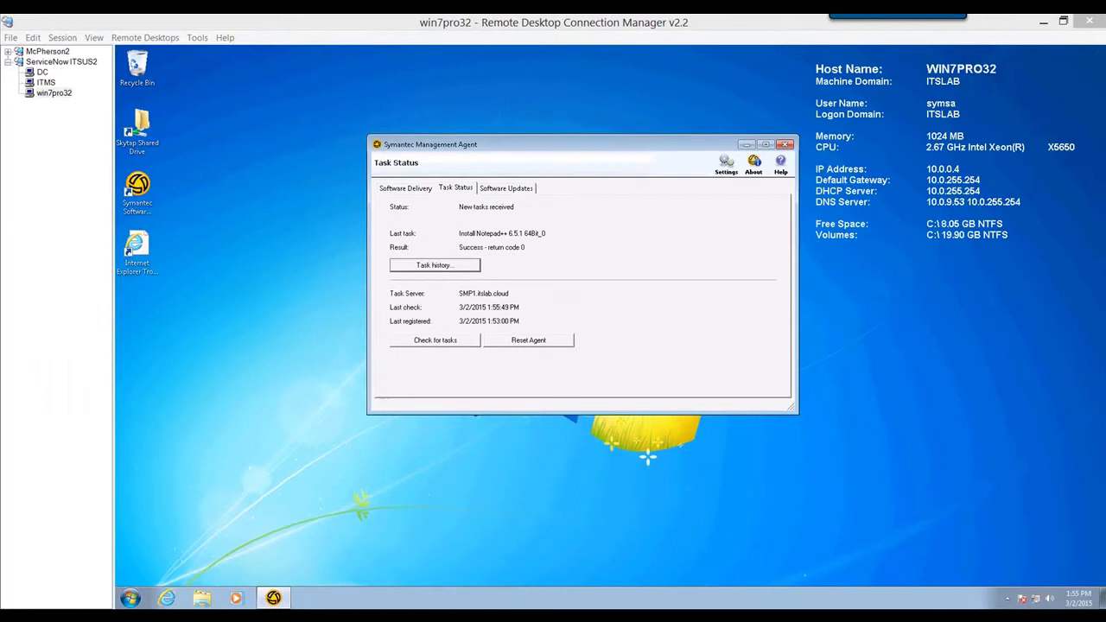
pyautogui.moveTo(491, 233)
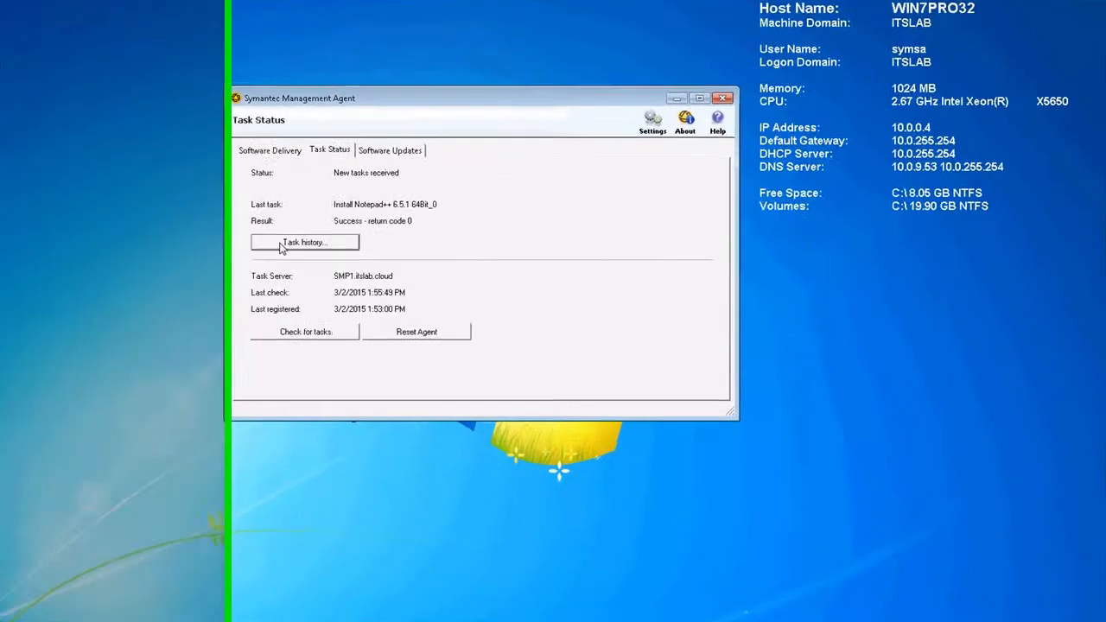
# Review the agent's Task history after the Install Notepad++ task succeeded.
pyautogui.click(304, 242)
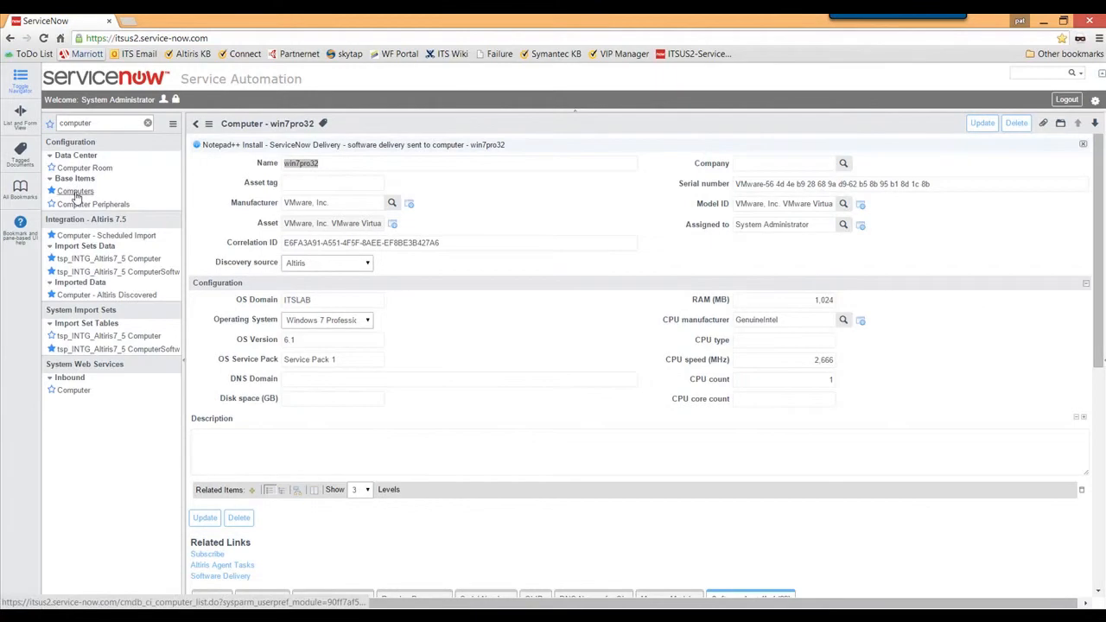
# Filter the navigator by 'inc' and start new incident INC0010010.
pyautogui.click(74, 191)
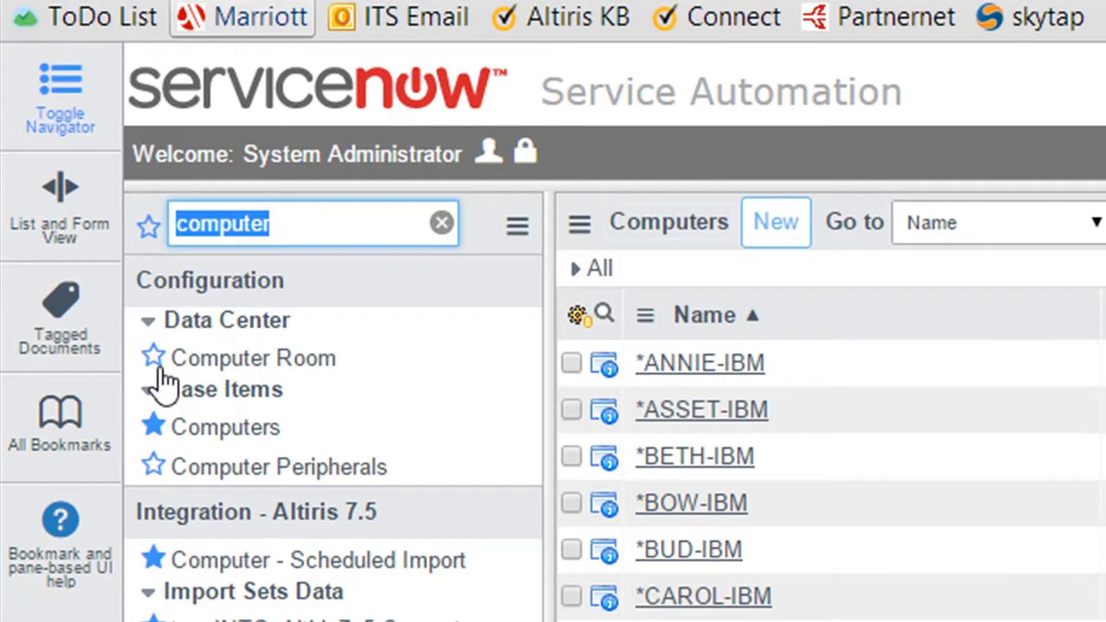
pyautogui.write('incident')
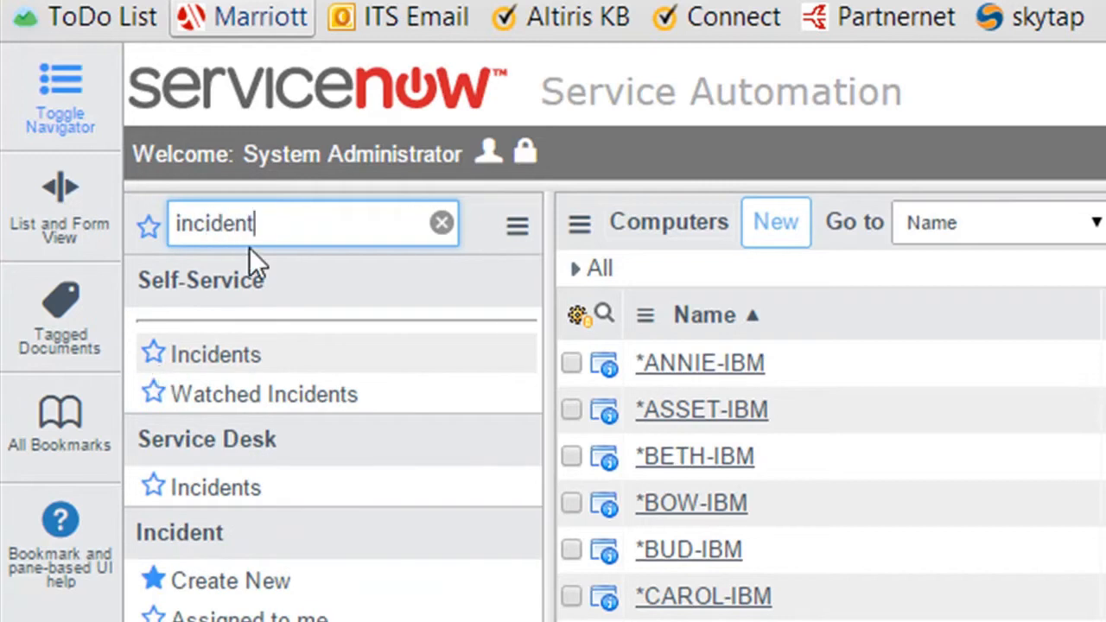
pyautogui.moveTo(233, 363)
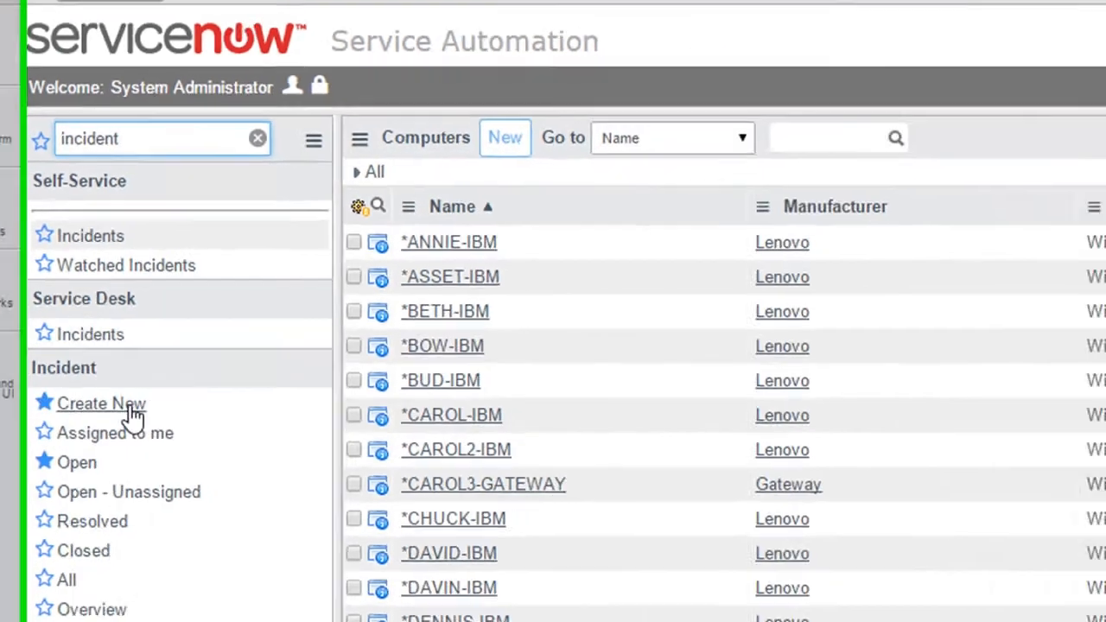
pyautogui.click(101, 404)
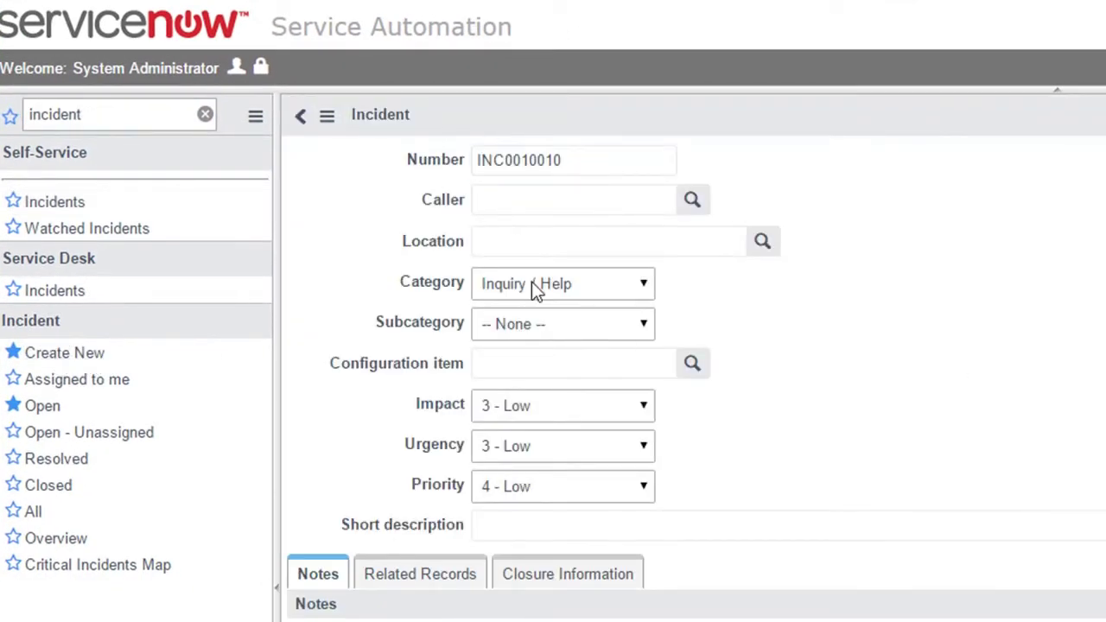
# Search 'win7' and set win7pro32 as the incident's configuration item.
pyautogui.click(573, 363)
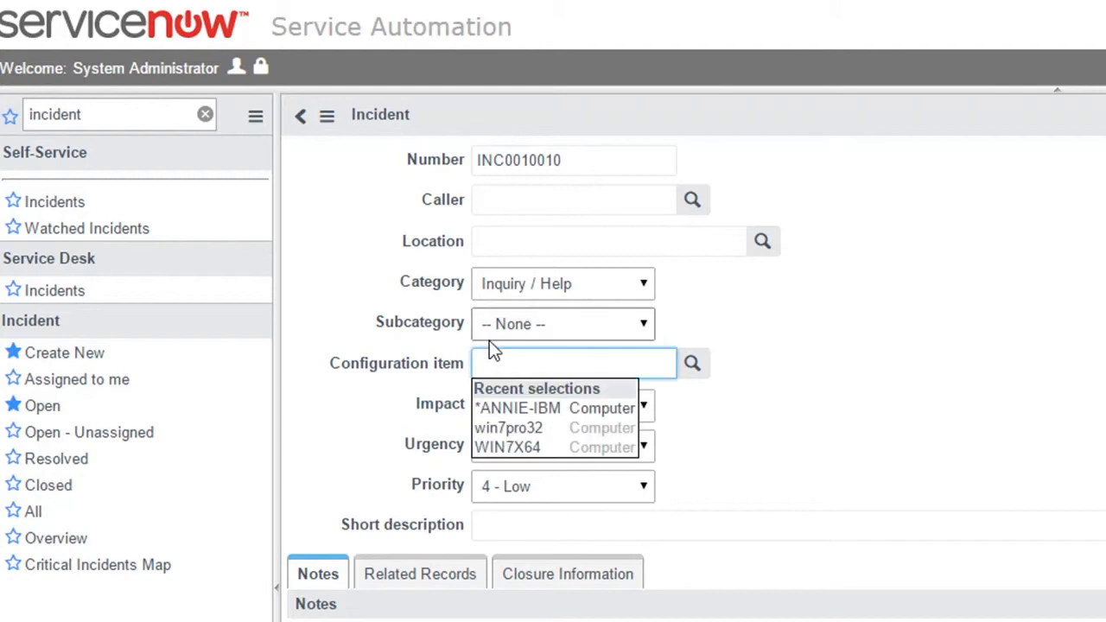
pyautogui.write('win7')
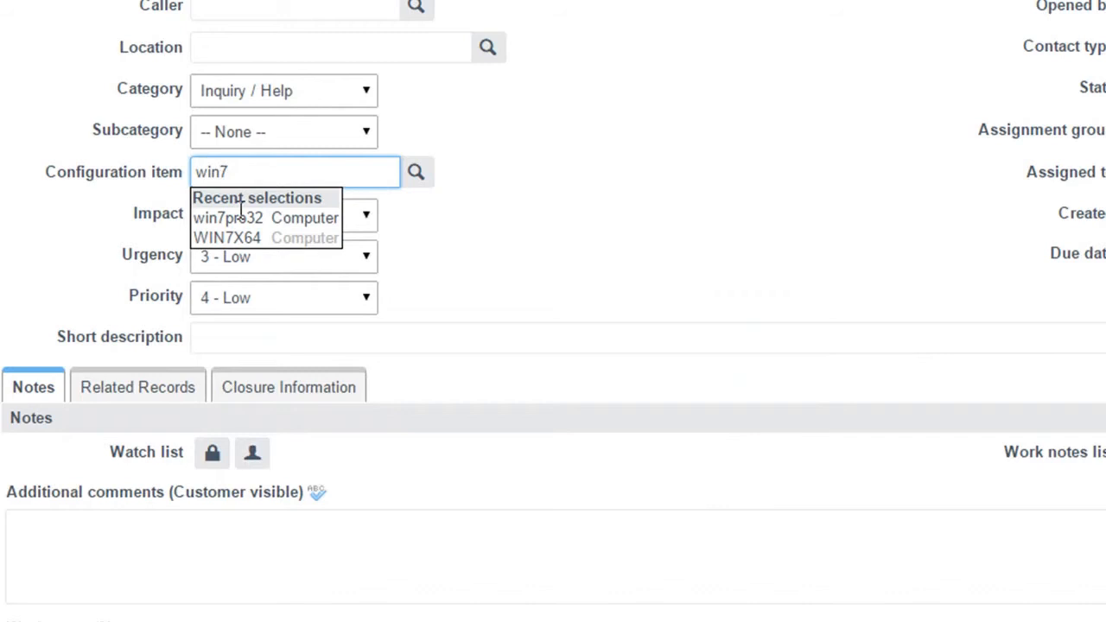
pyautogui.click(227, 218)
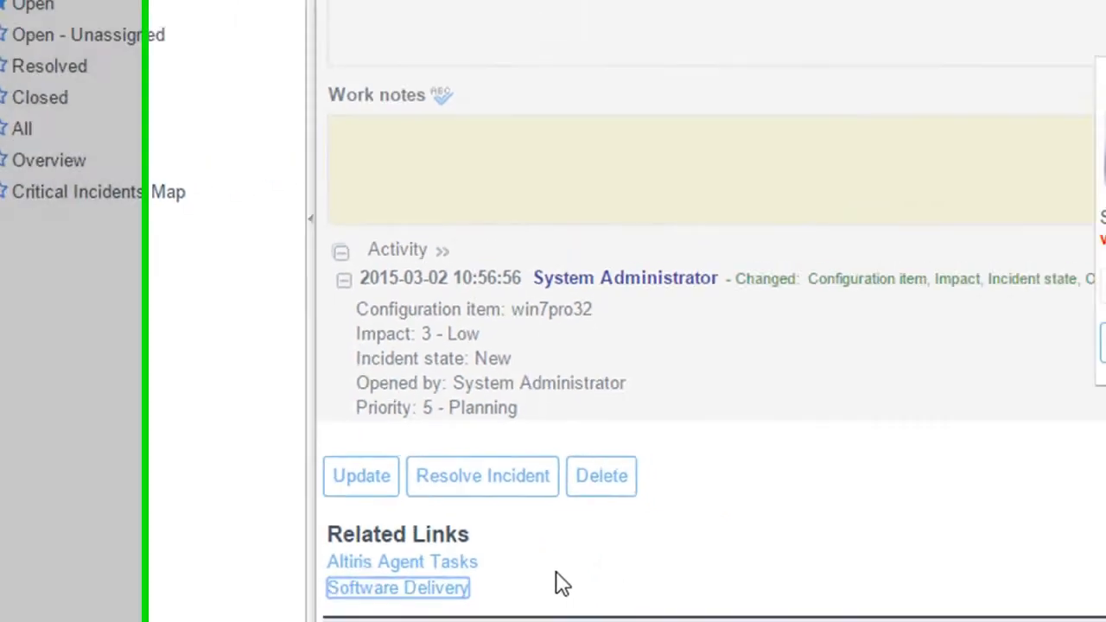
# Browse the Deliverable Softwares list from the incident's Software Delivery link, then close it.
pyautogui.click(396, 587)
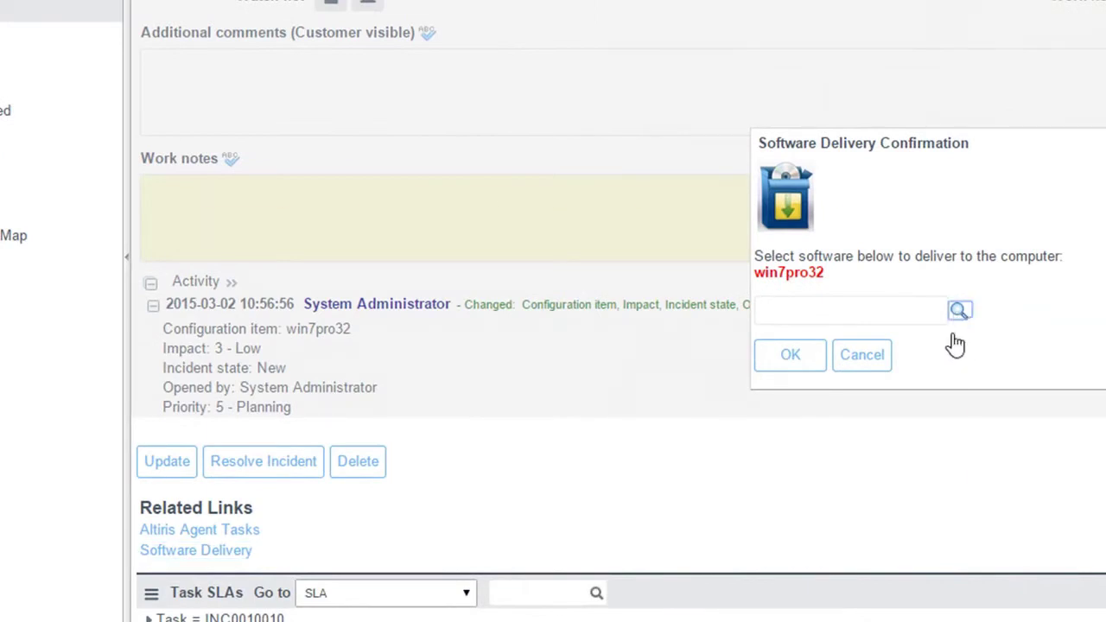
pyautogui.click(959, 310)
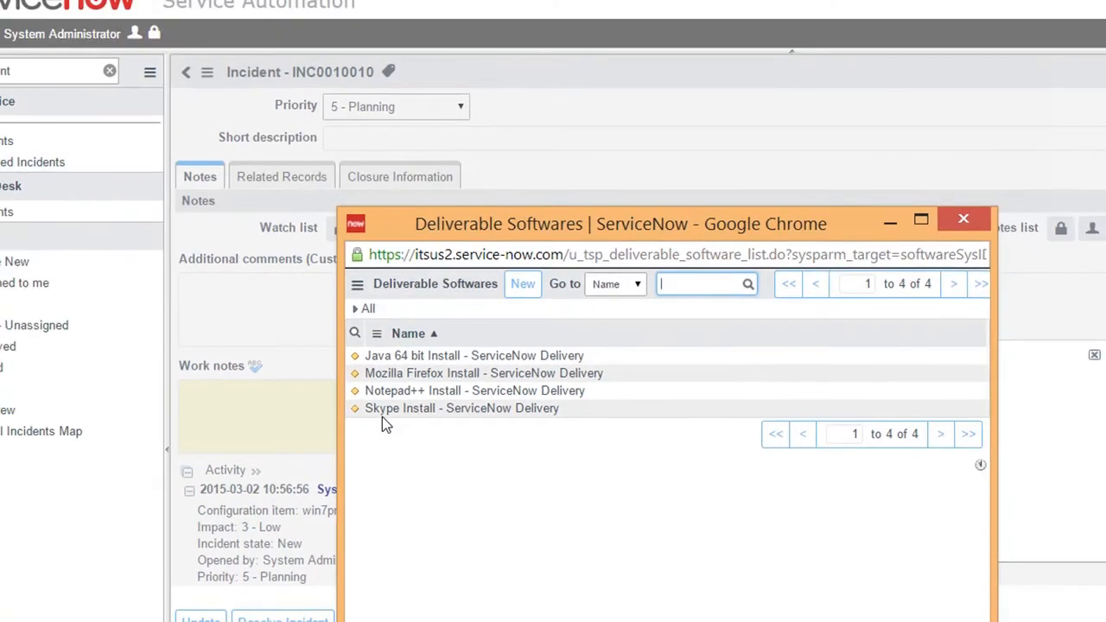
pyautogui.moveTo(724, 168)
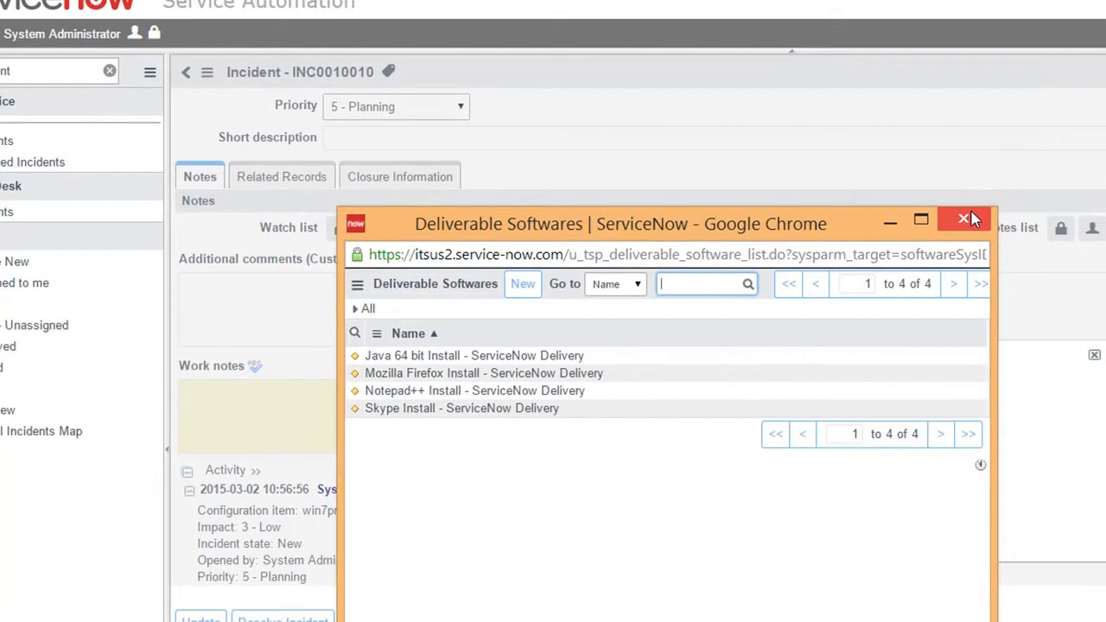
pyautogui.click(964, 221)
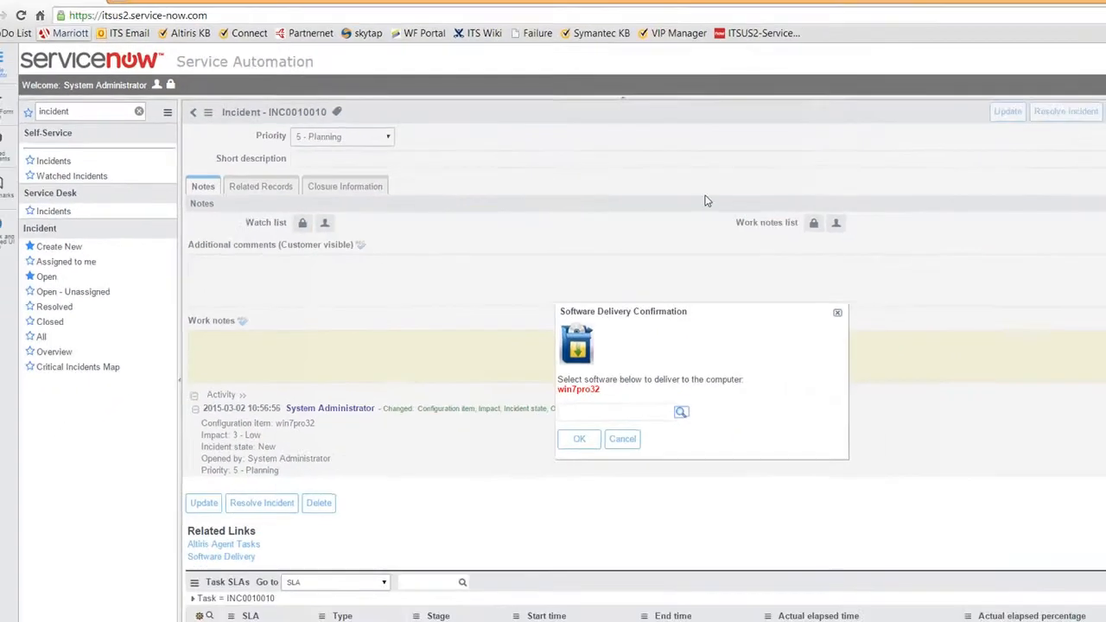
pyautogui.click(622, 439)
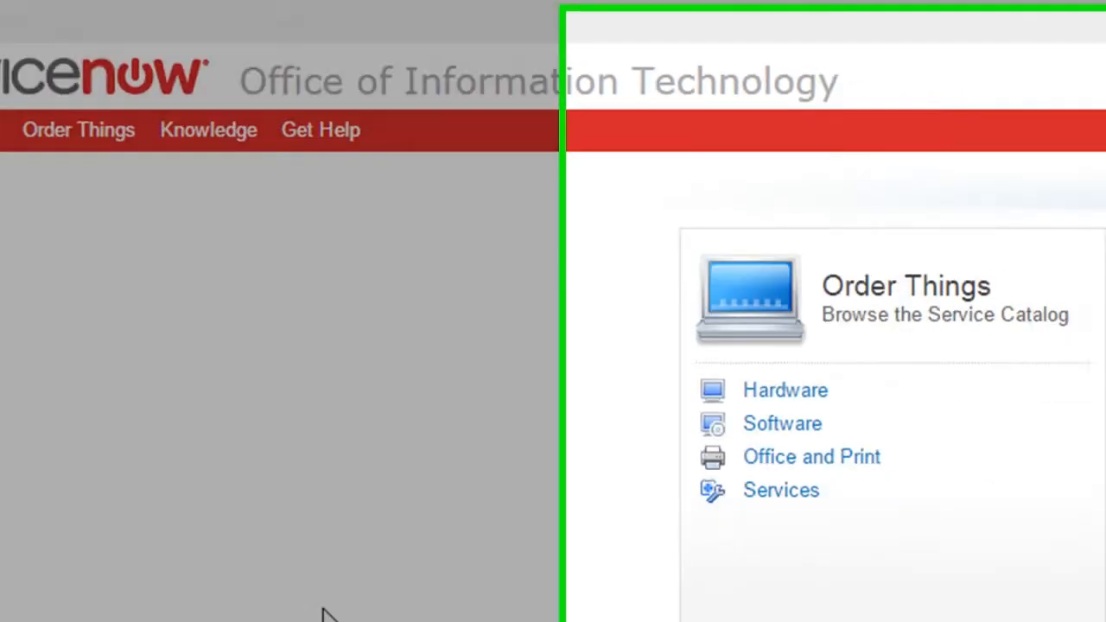
# Go to the catalog's Software section and scroll down to Mozilla Firefox.
pyautogui.scroll(-3)
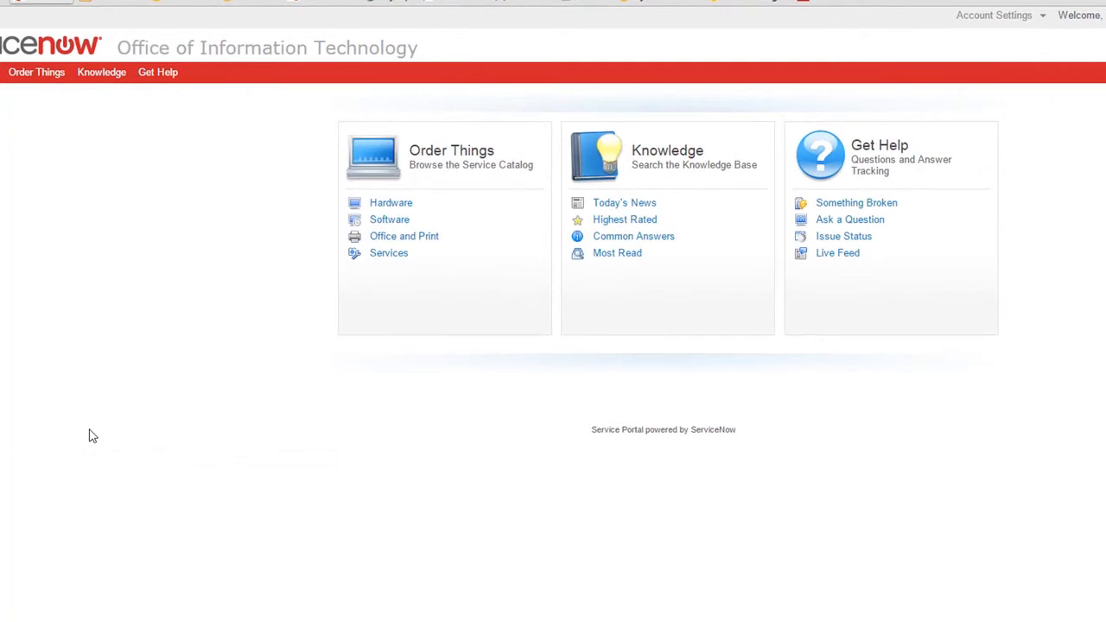
pyautogui.moveTo(294, 207)
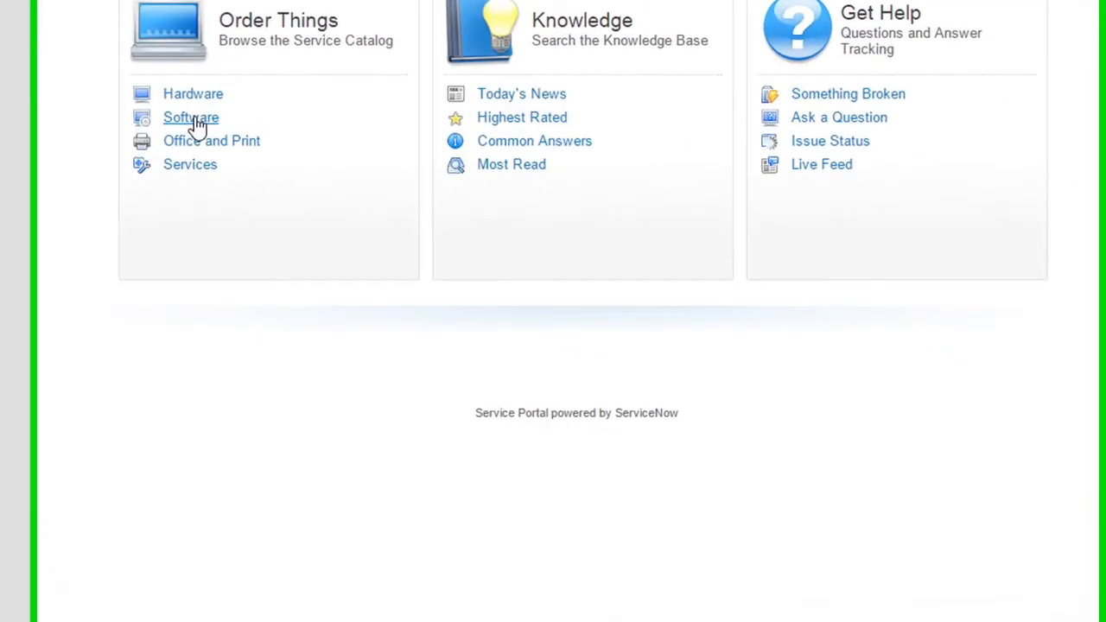
pyautogui.scroll(-3)
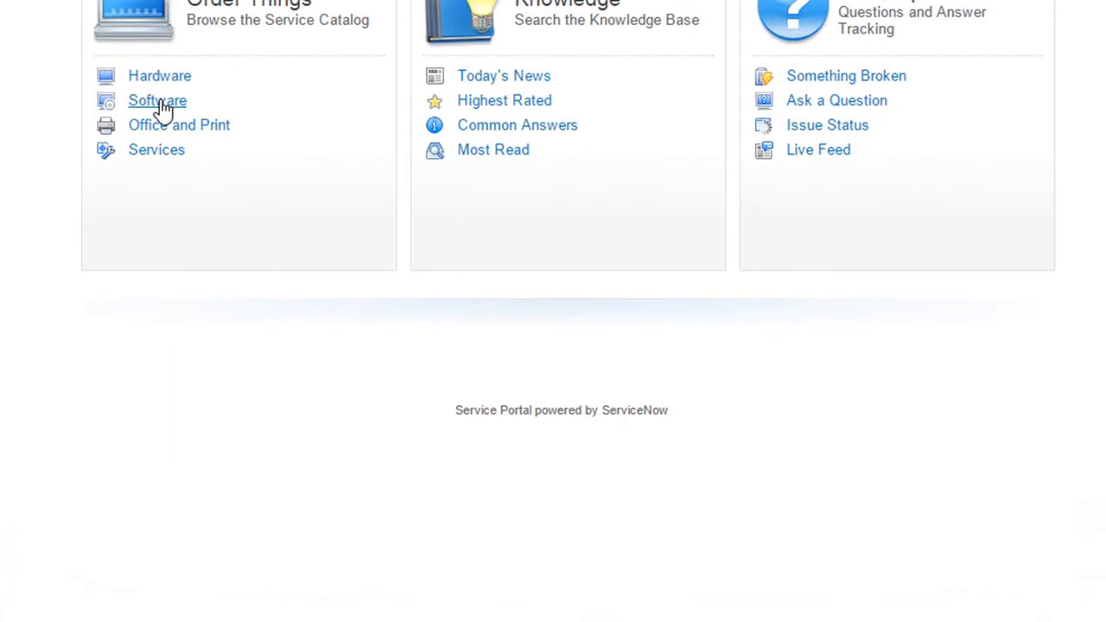
pyautogui.click(156, 100)
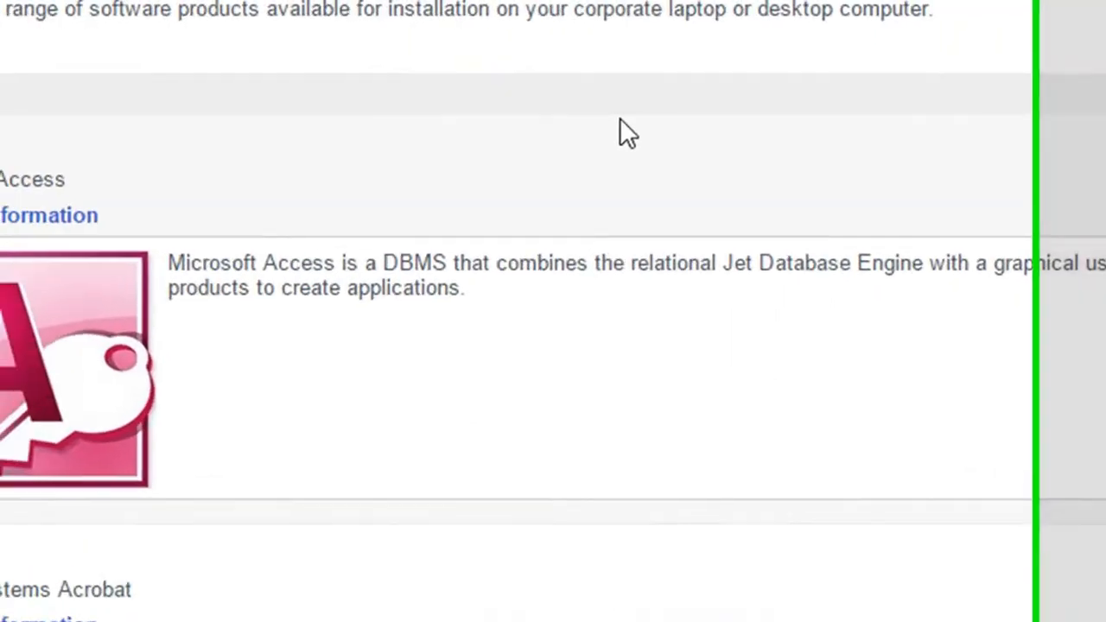
pyautogui.scroll(-3)
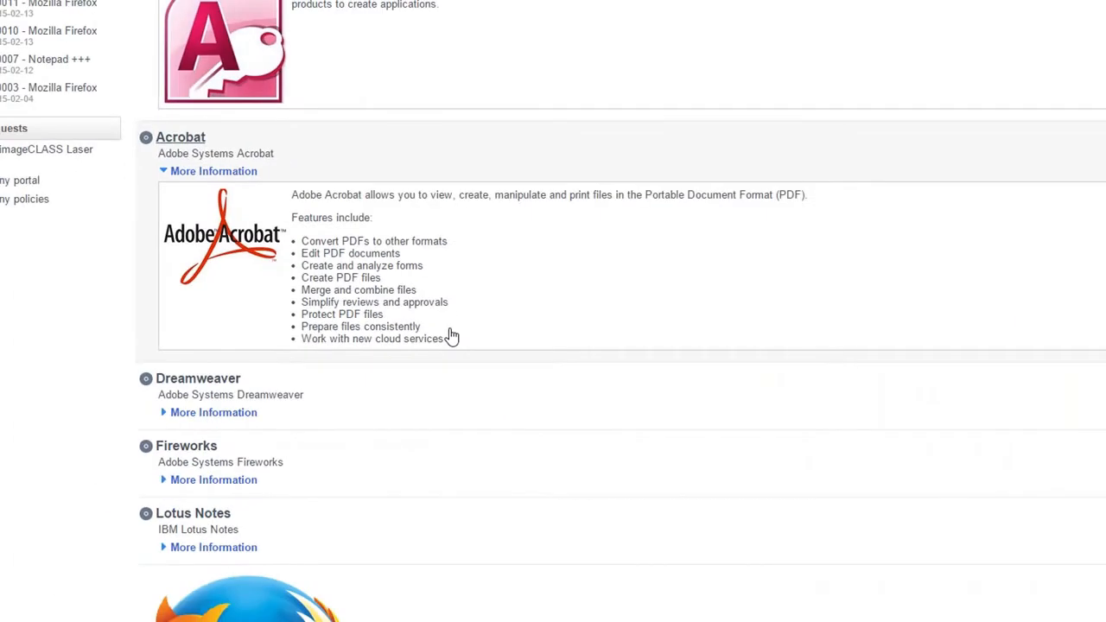
pyautogui.scroll(-3)
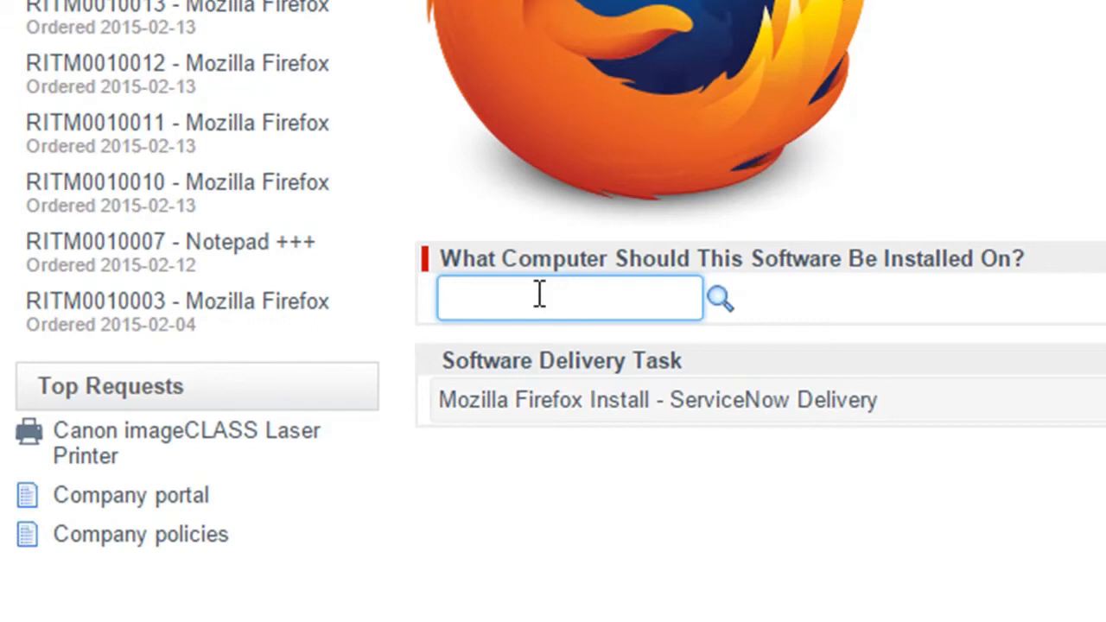
# Enter win7pro32 as the computer to receive the Firefox install.
pyautogui.click(544, 297)
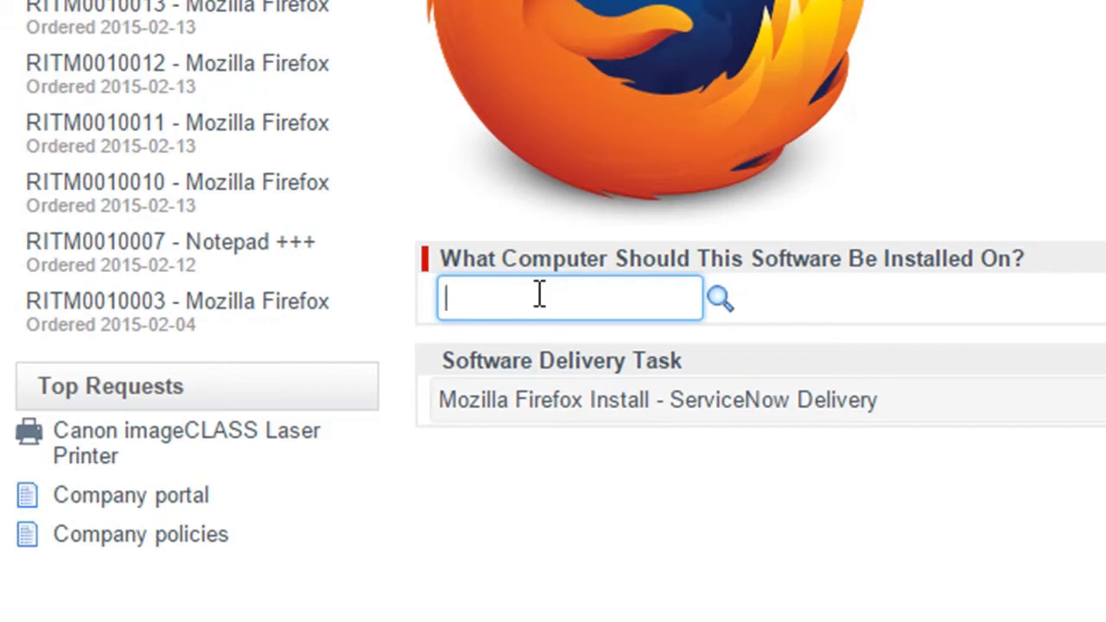
pyautogui.write('hos')
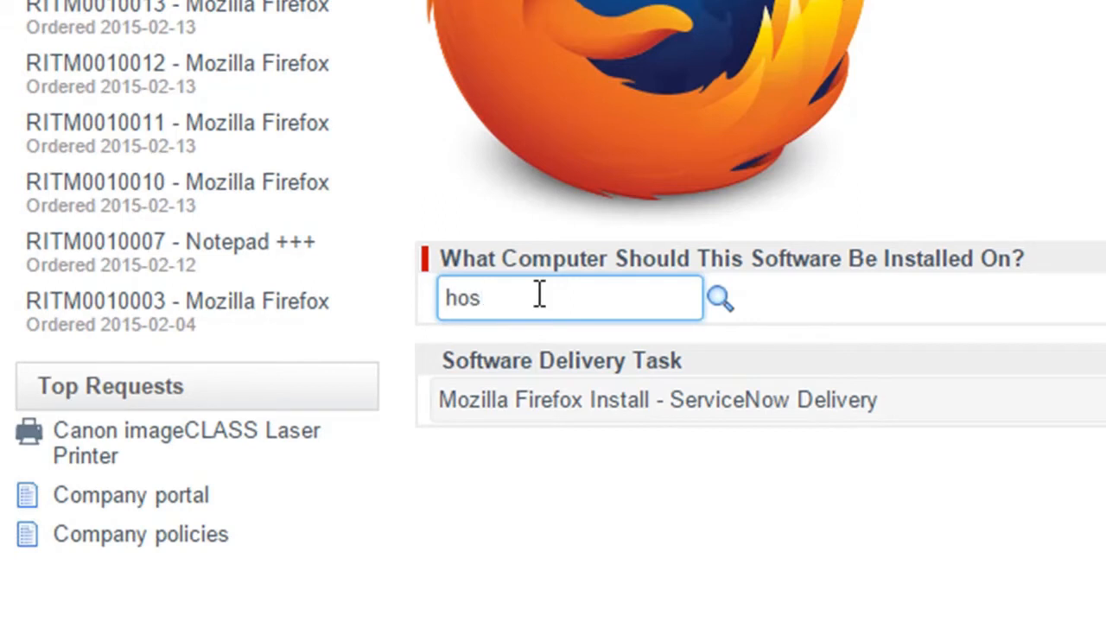
pyautogui.write('win7')
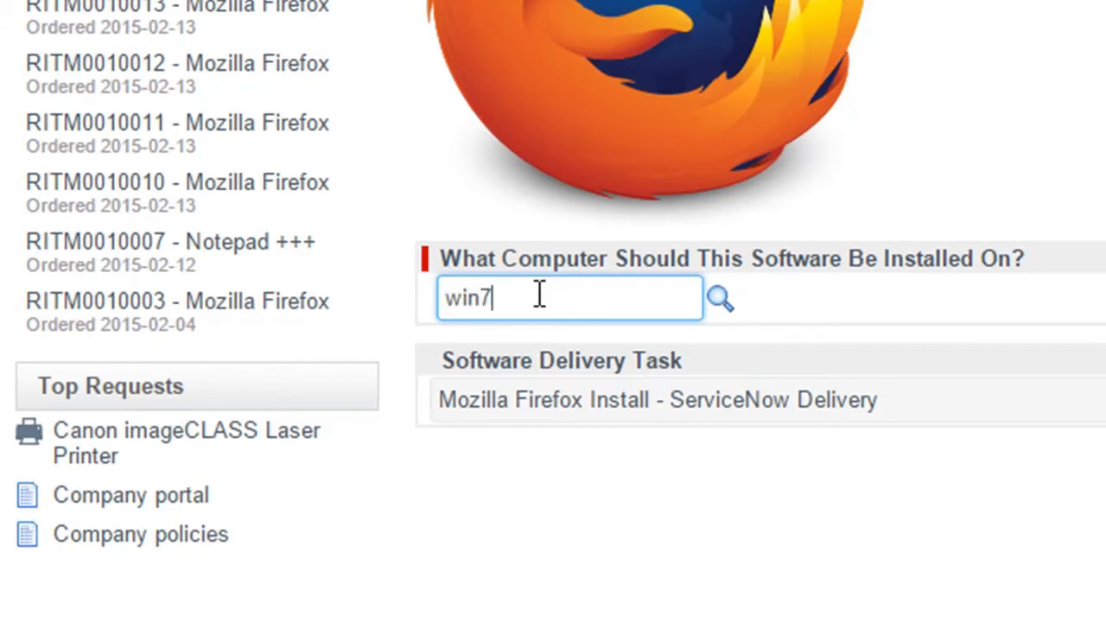
pyautogui.write('pro32')
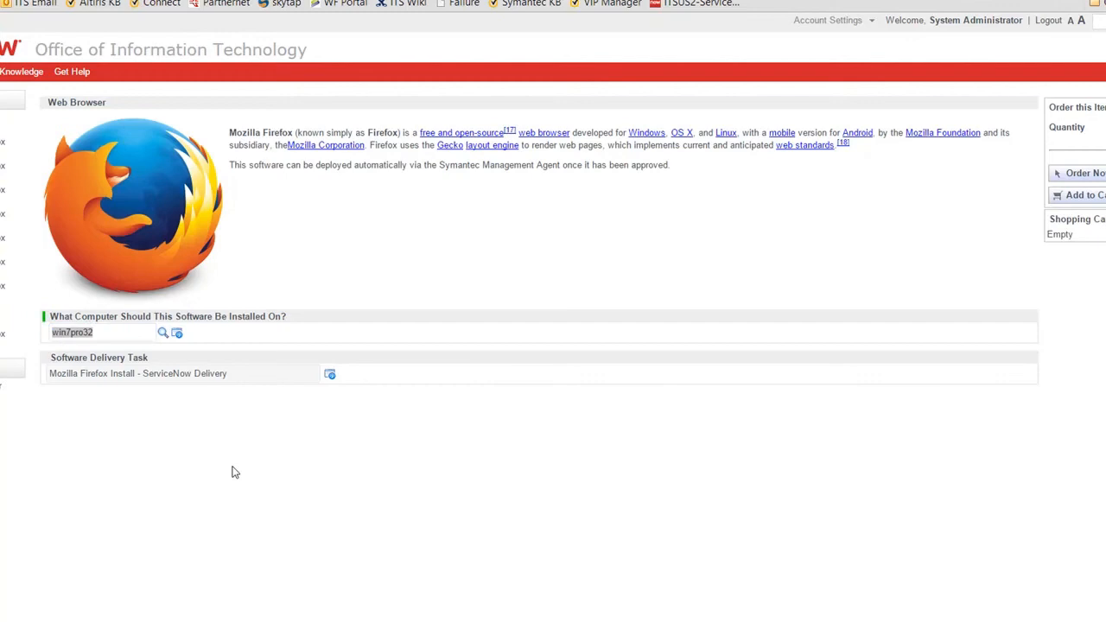
pyautogui.moveTo(136, 404)
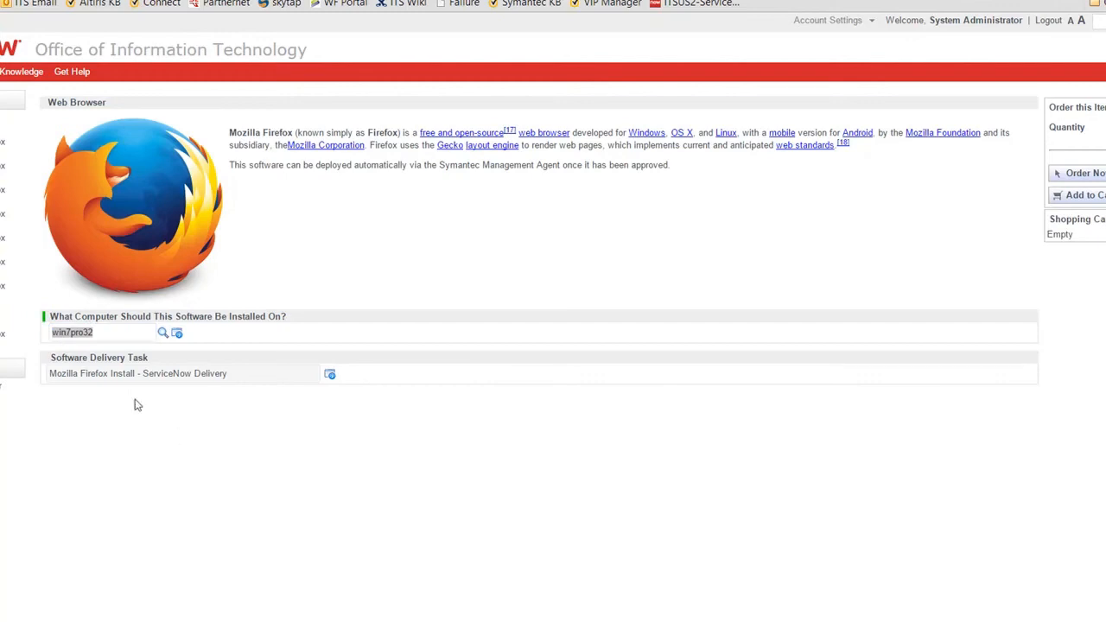
pyautogui.moveTo(1084, 178)
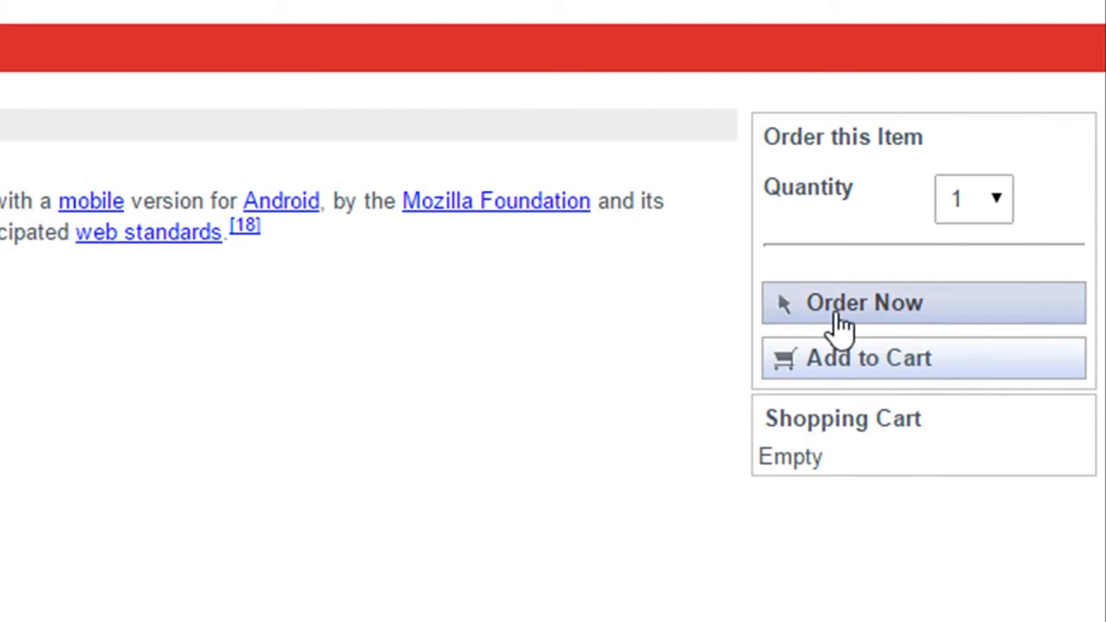
pyautogui.click(864, 303)
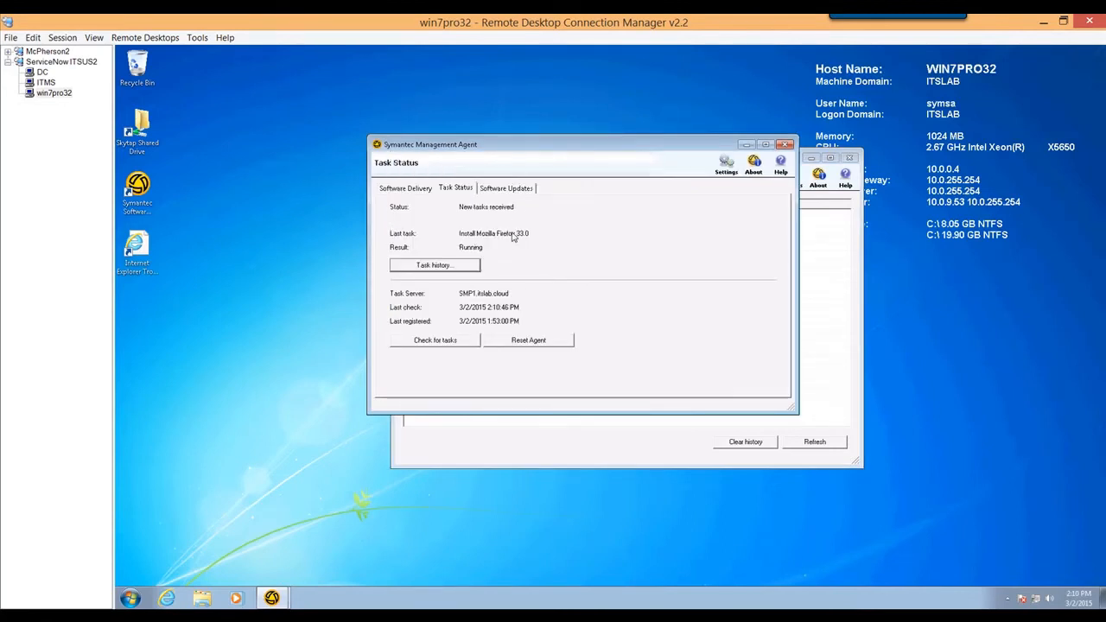
pyautogui.moveTo(512, 256)
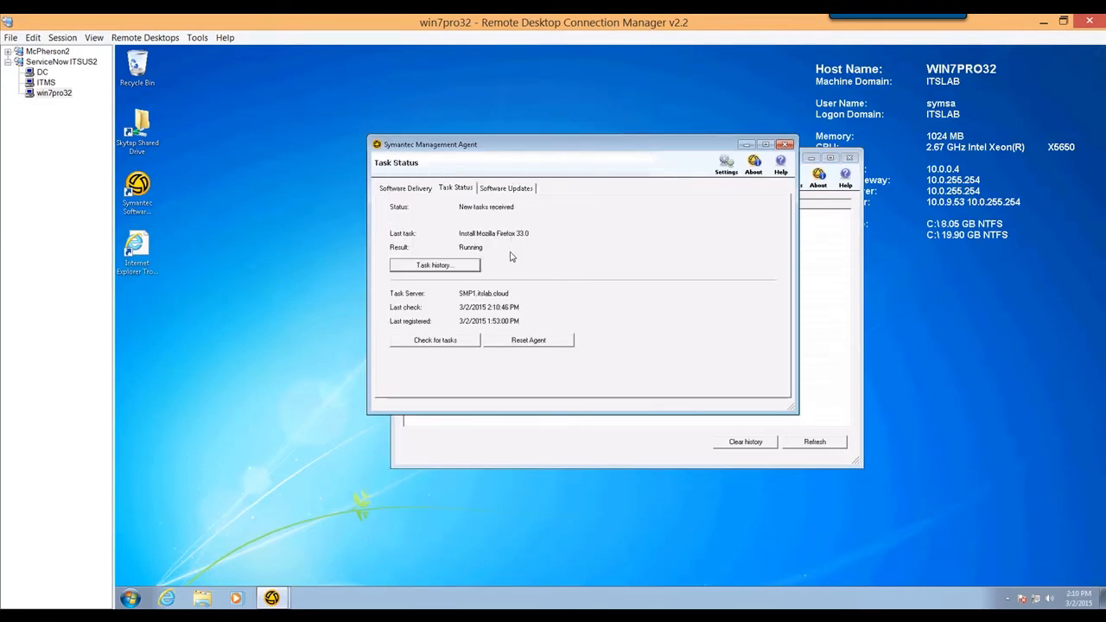